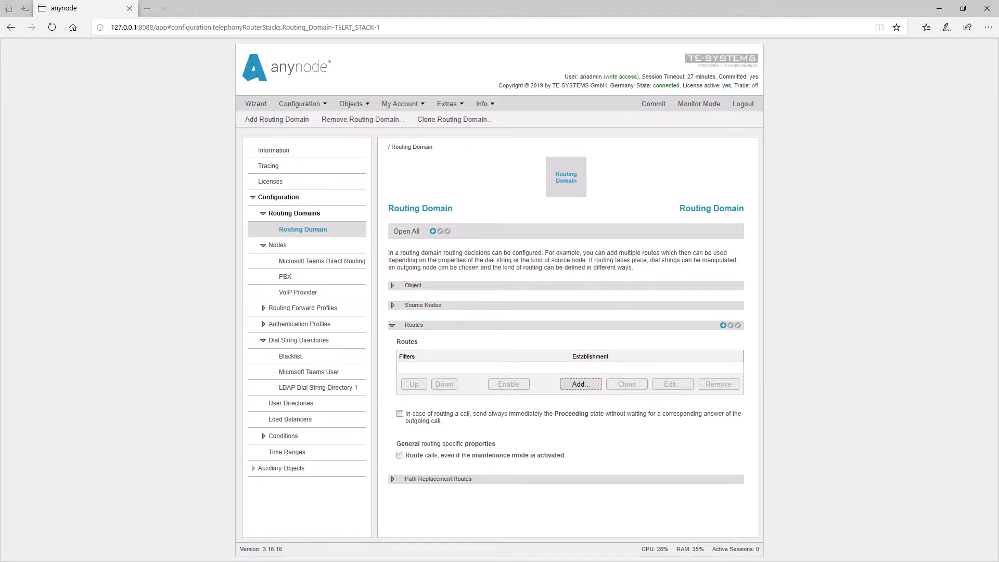
mouse_move(321, 261)
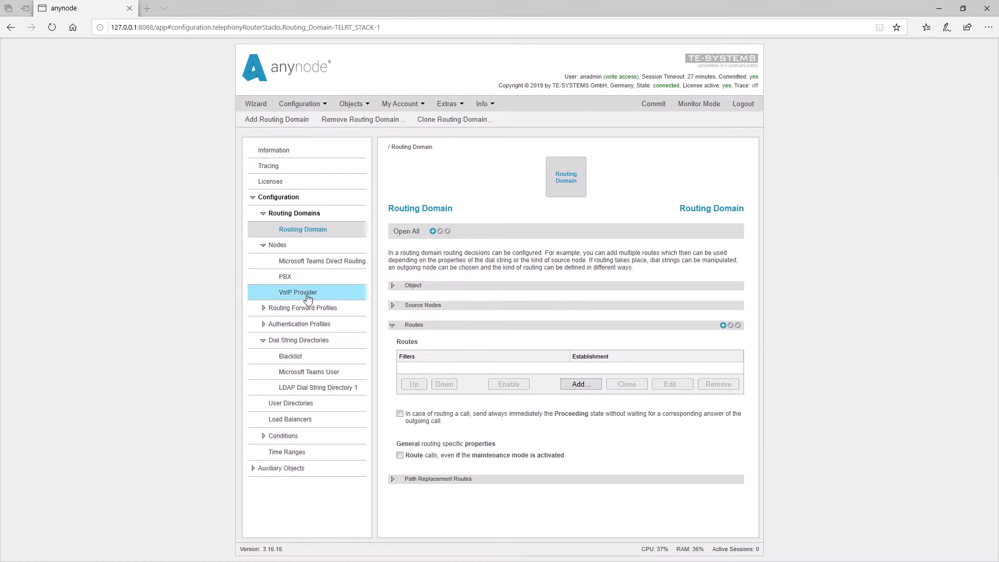
mouse_move(297, 292)
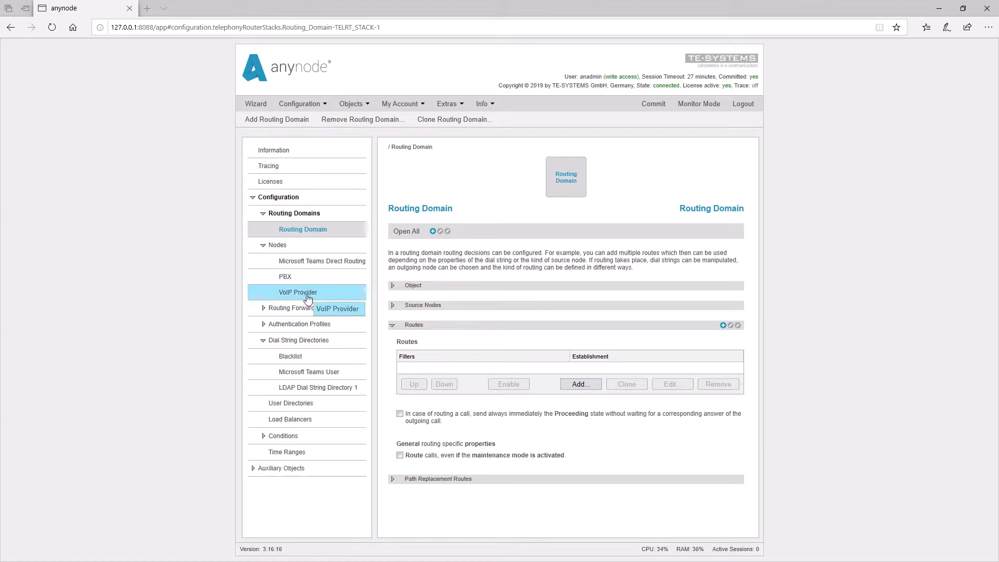
Open the Microsoft Teams User directory and cancel its import assistant.
left_click(298, 339)
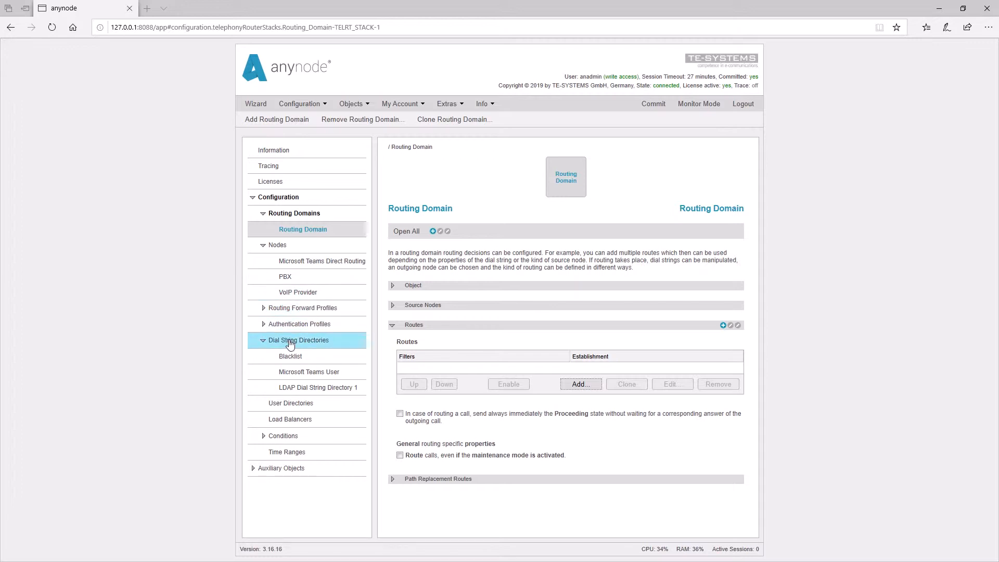
mouse_move(309, 371)
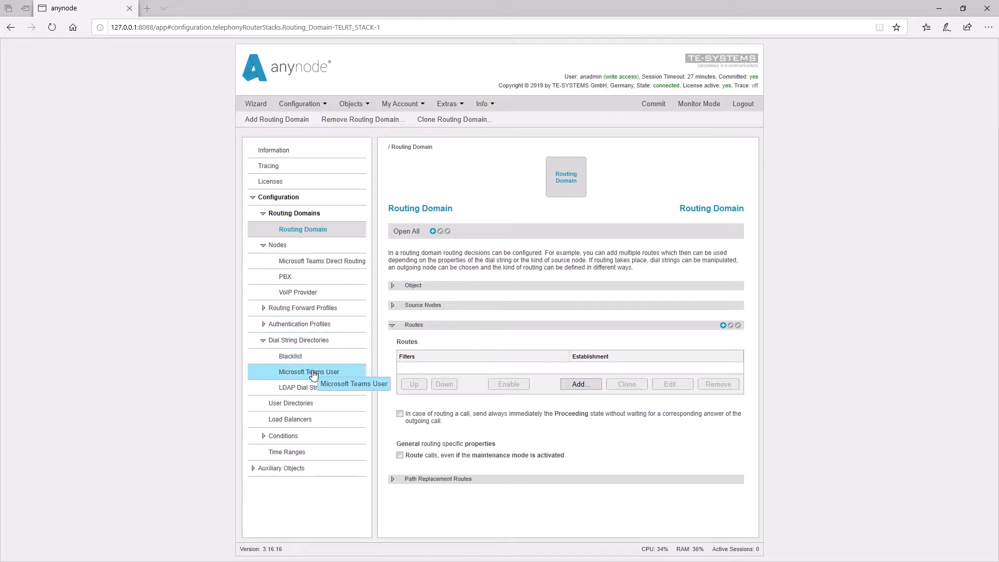
left_click(311, 372)
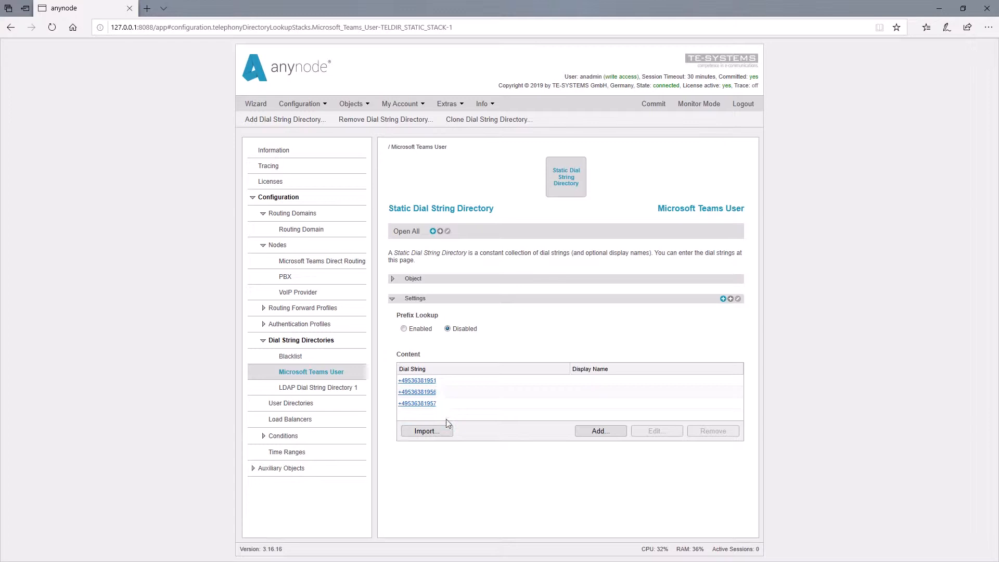
left_click(426, 430)
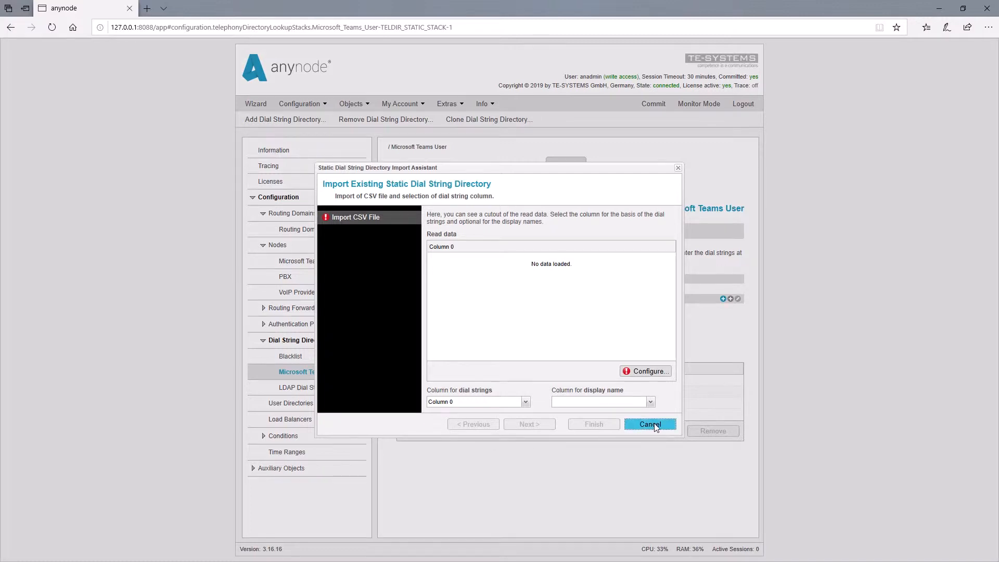
left_click(649, 424)
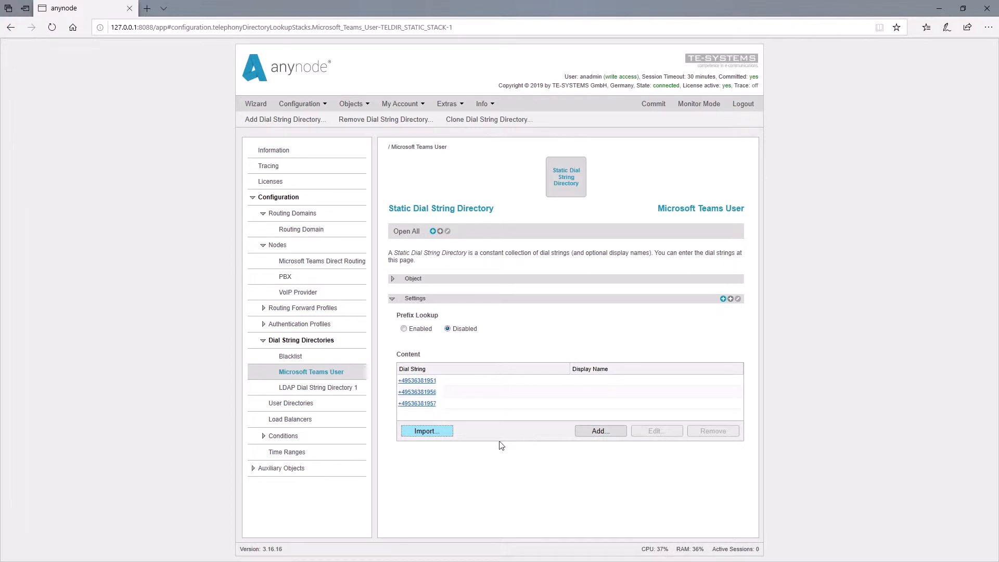
mouse_move(300, 228)
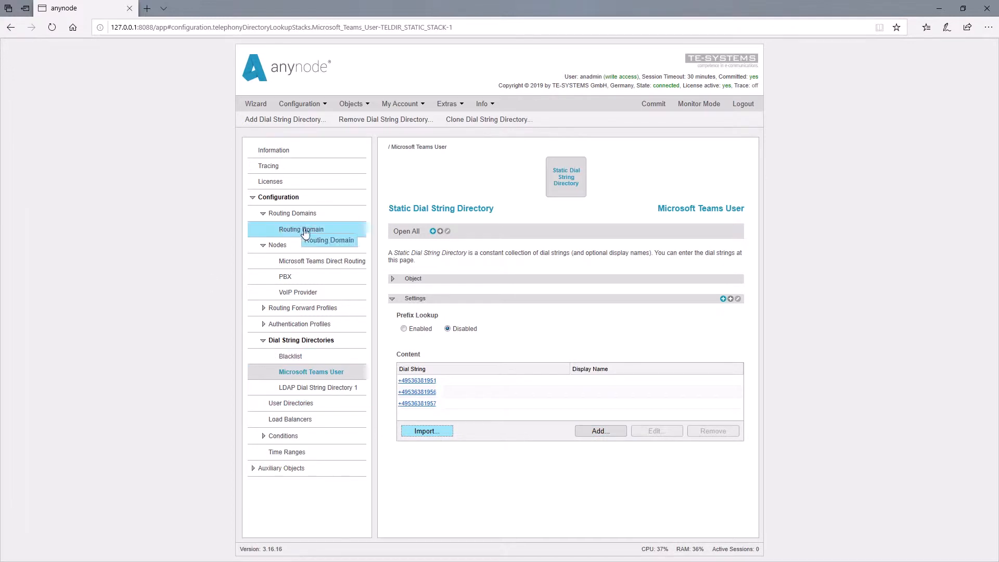
Go back to the Routing Domain and start adding a route.
left_click(303, 230)
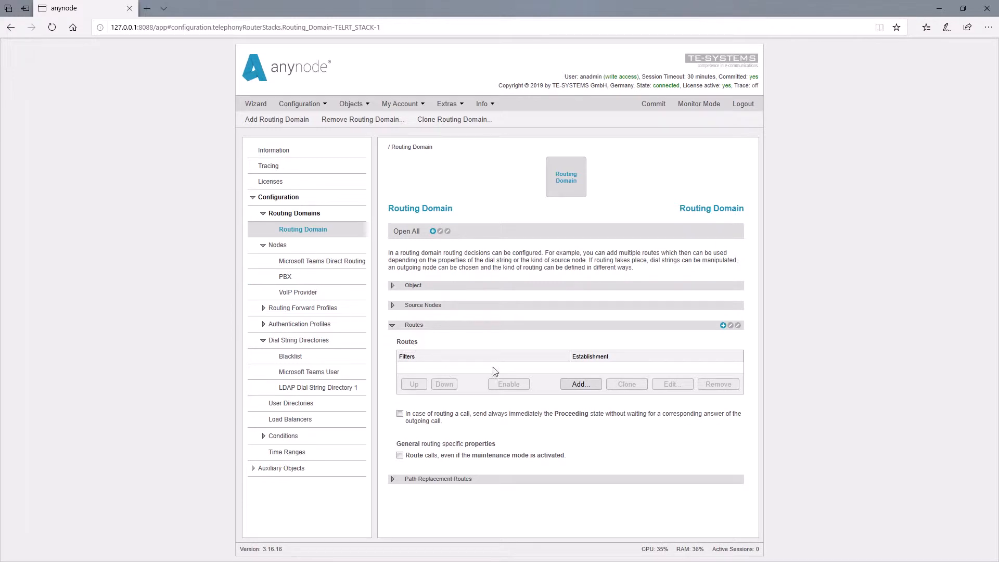
mouse_move(588, 371)
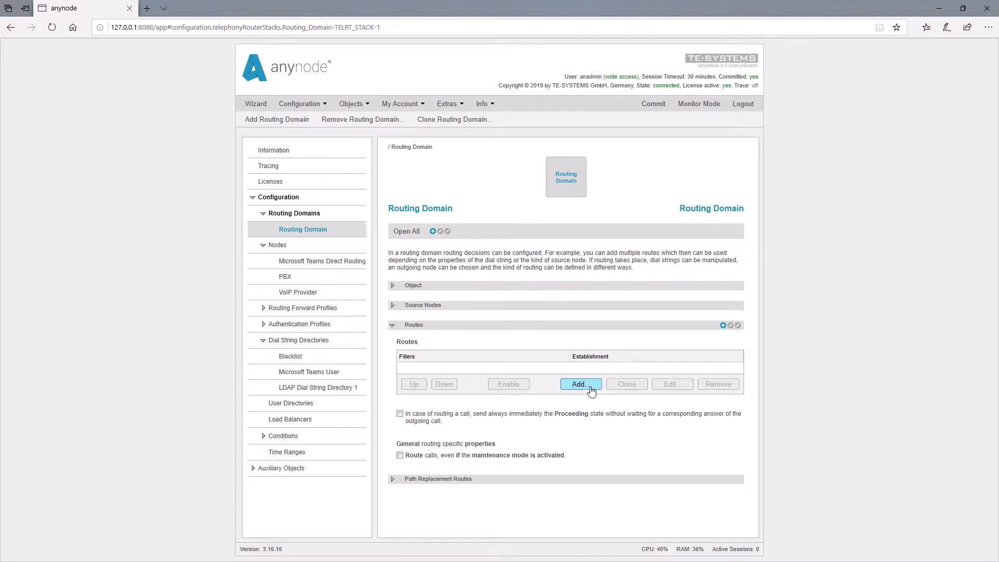
left_click(578, 384)
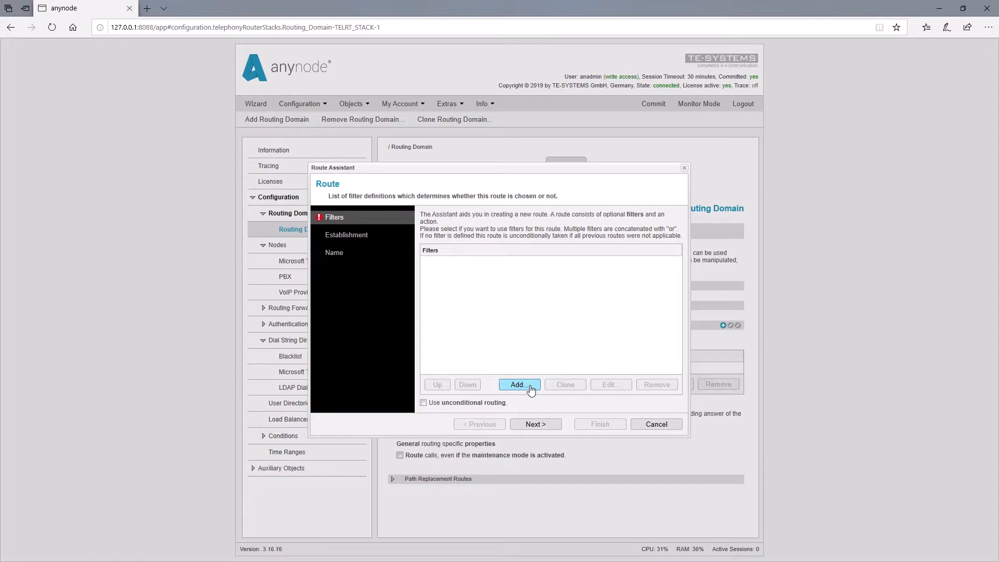
Add a filter with Destination Dial String Directory set to Microsoft Teams User.
left_click(519, 384)
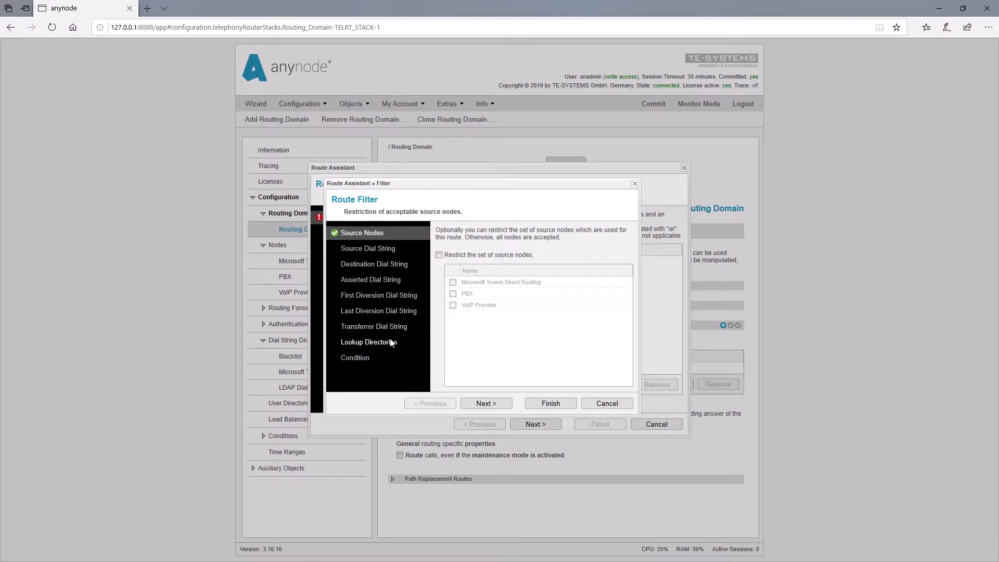
left_click(368, 342)
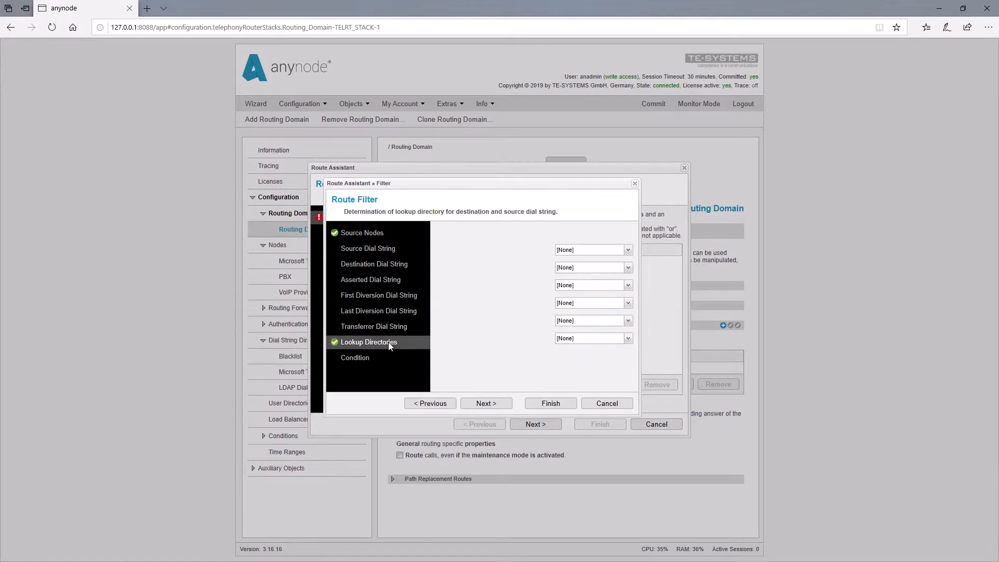
left_click(369, 343)
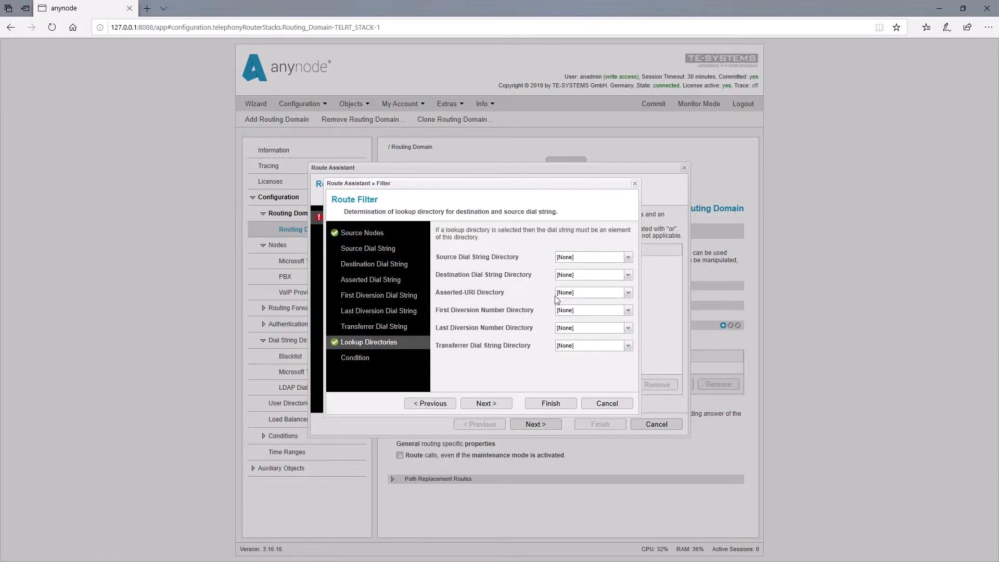
left_click(627, 274)
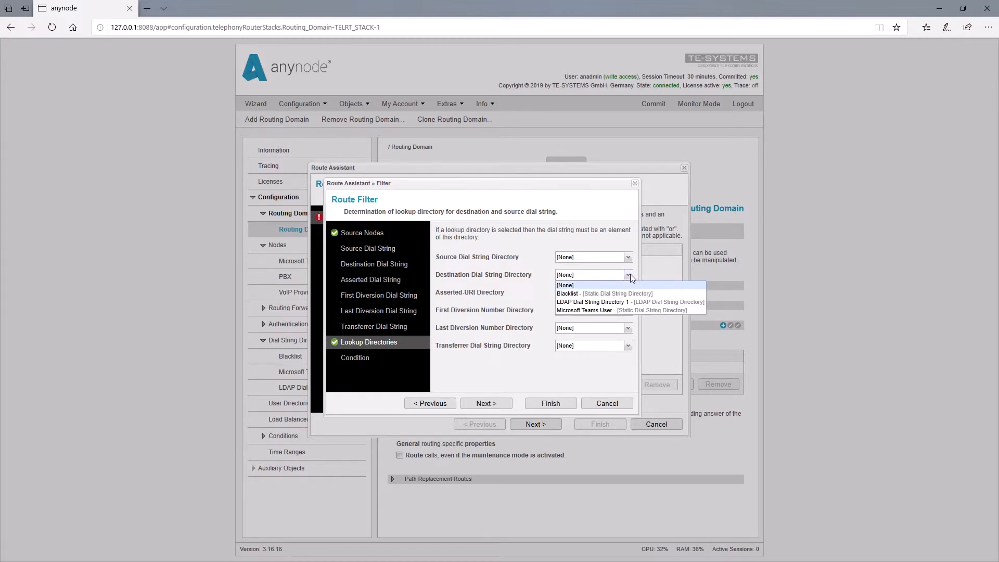
mouse_move(605, 310)
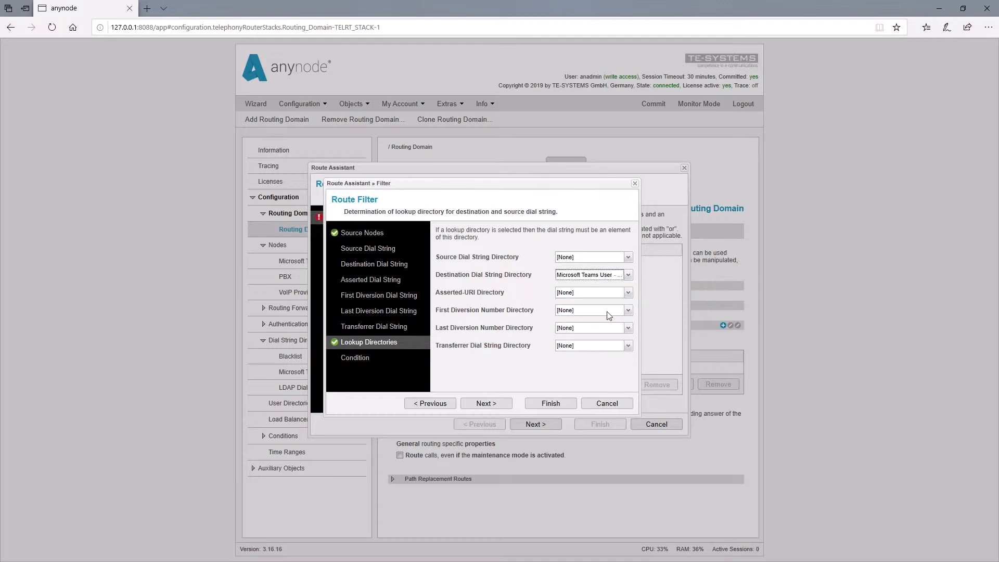
mouse_move(611, 284)
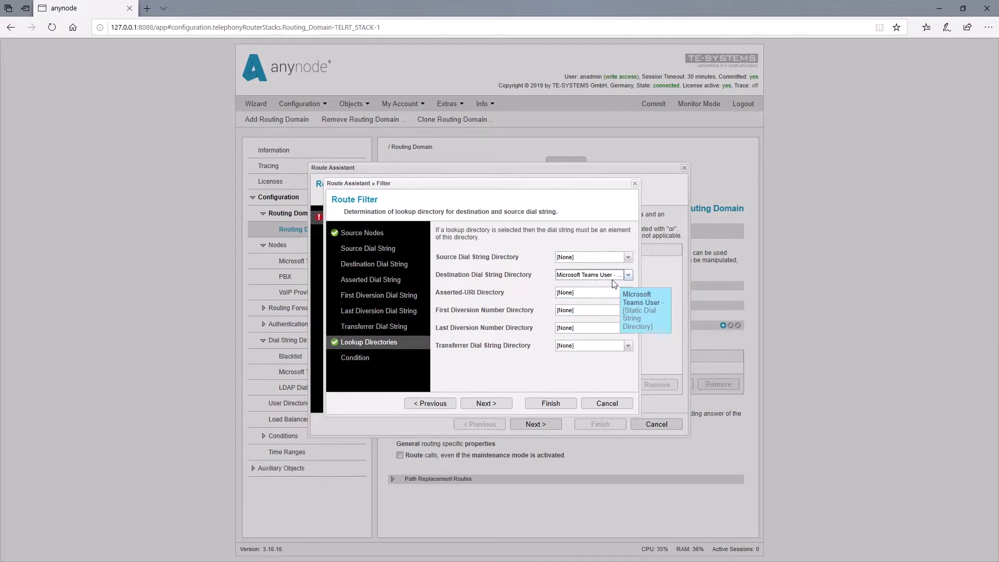
mouse_move(608, 284)
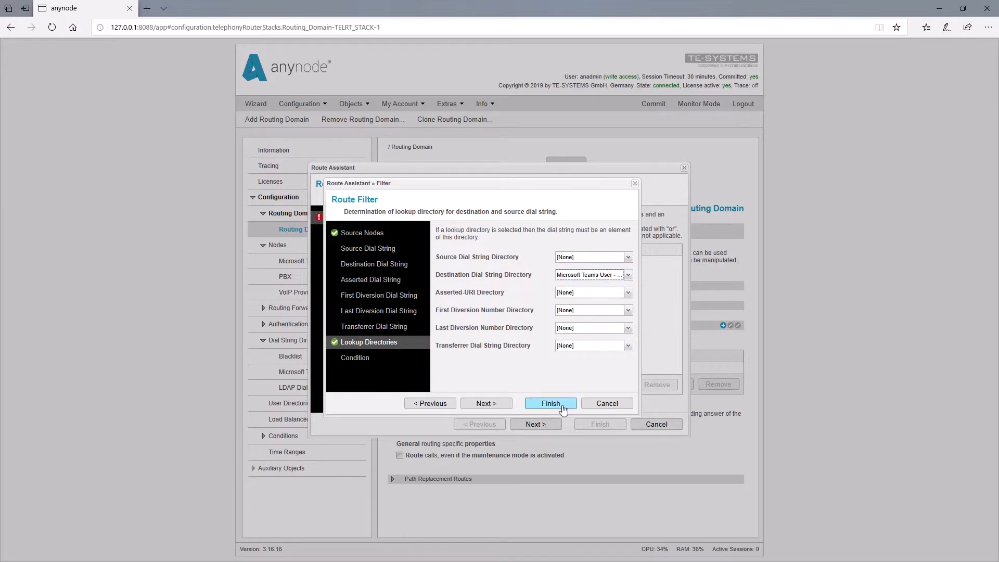
left_click(549, 402)
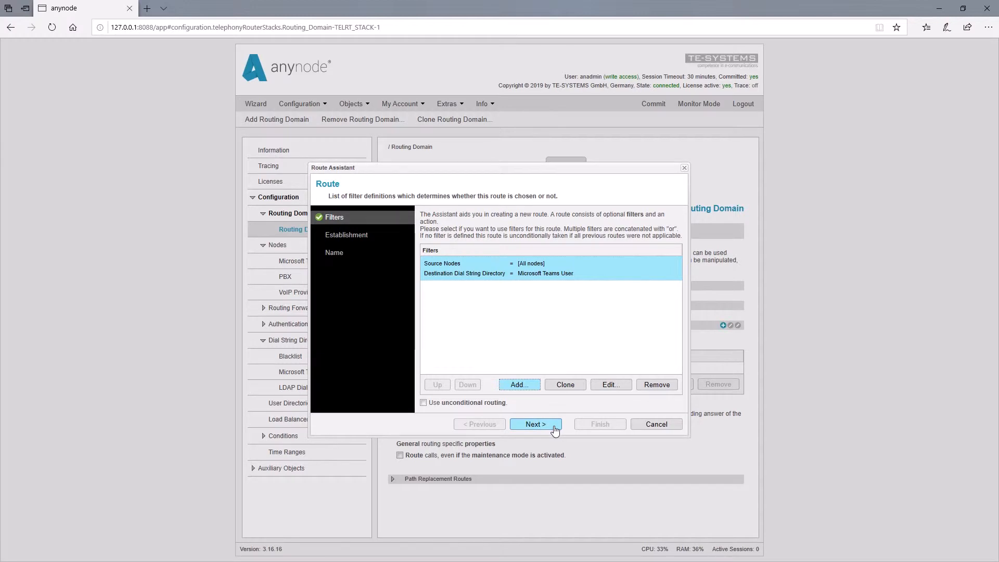
Set the route to establish two parallel calls and open Parallel Call #2's settings.
left_click(535, 423)
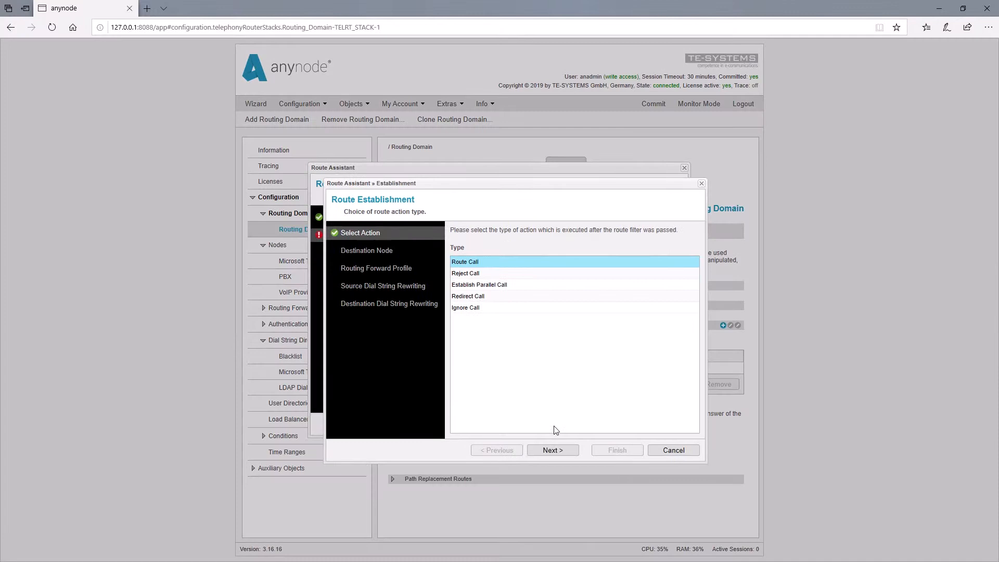
left_click(479, 284)
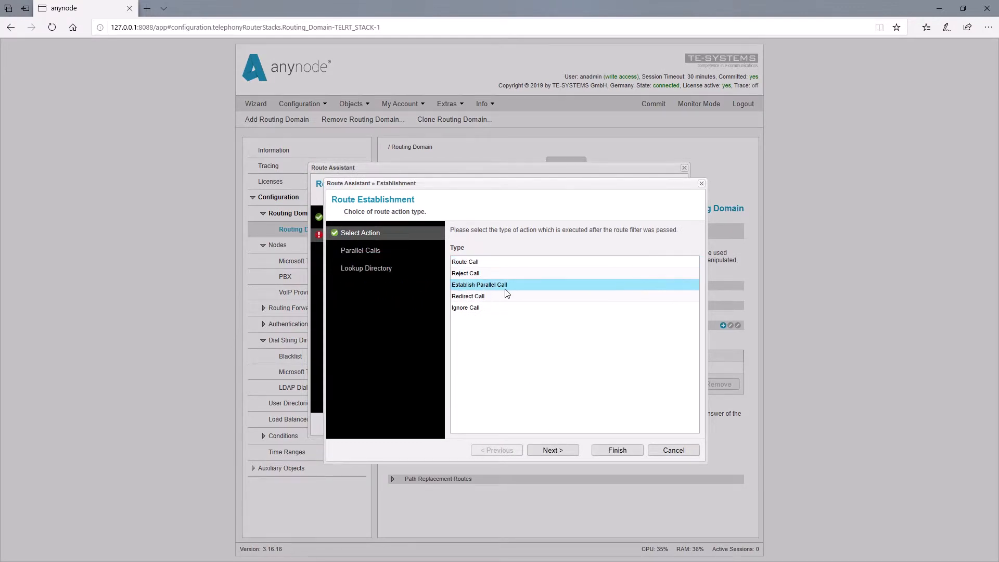
mouse_move(510, 292)
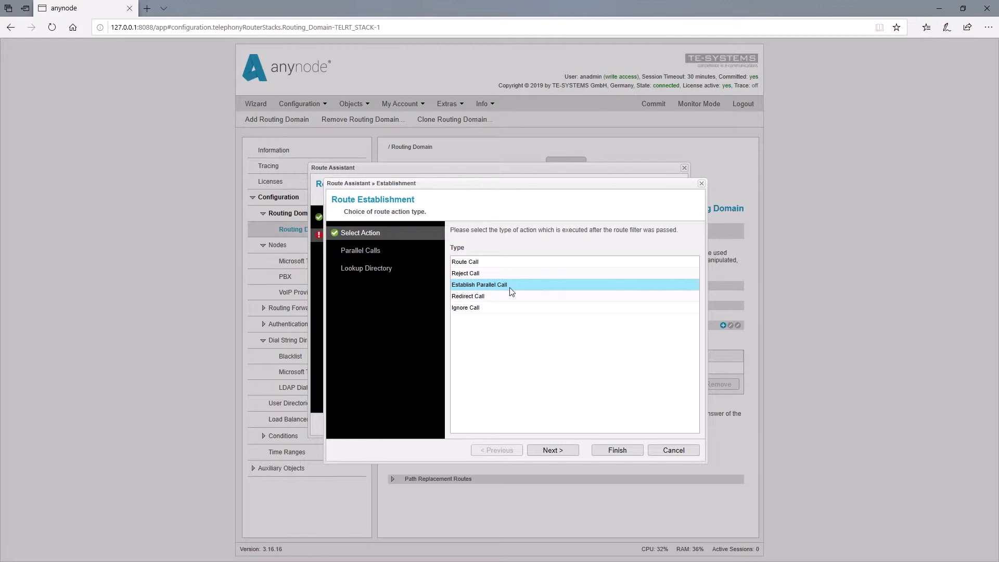
mouse_move(561, 422)
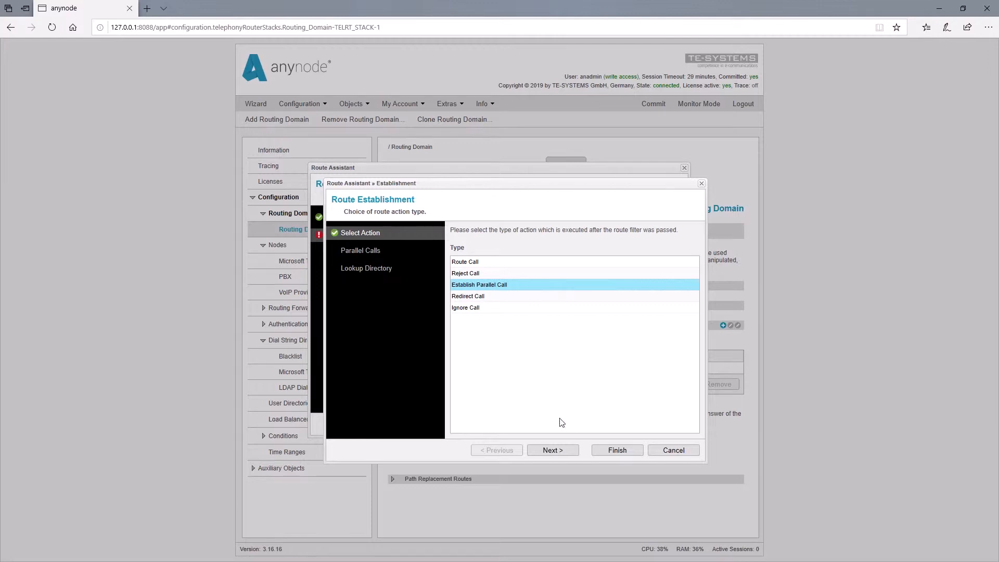
left_click(552, 449)
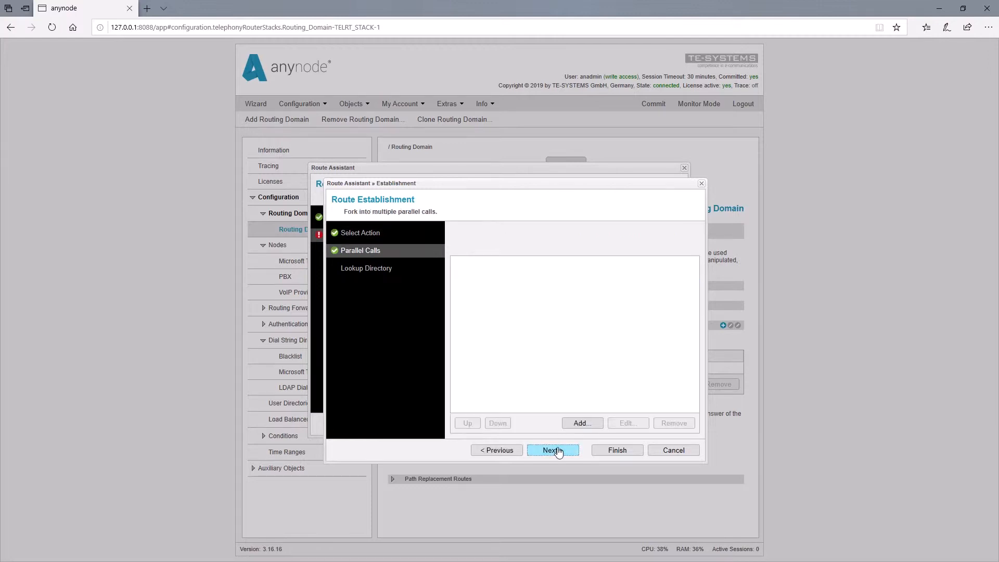
left_click(581, 423)
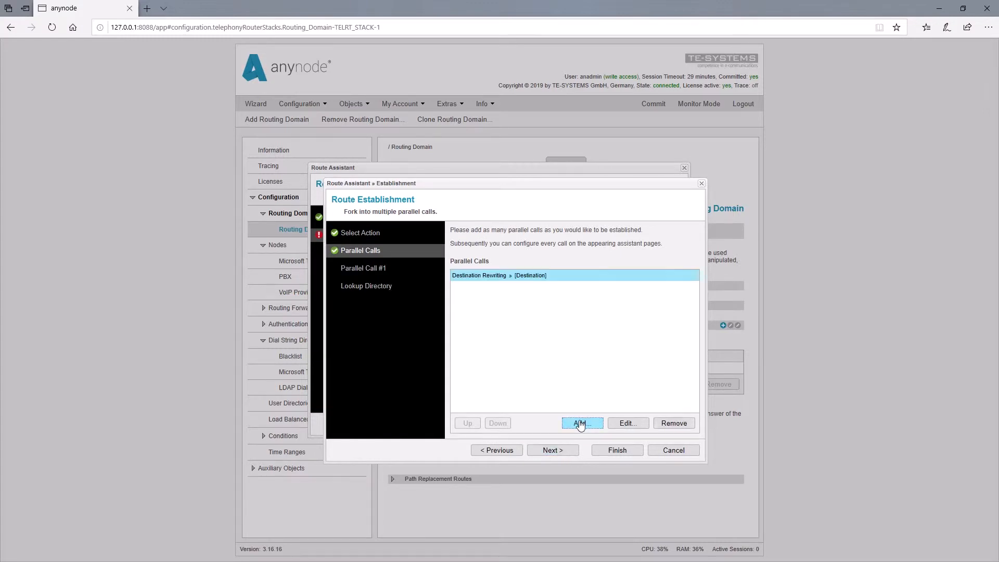
mouse_move(505, 292)
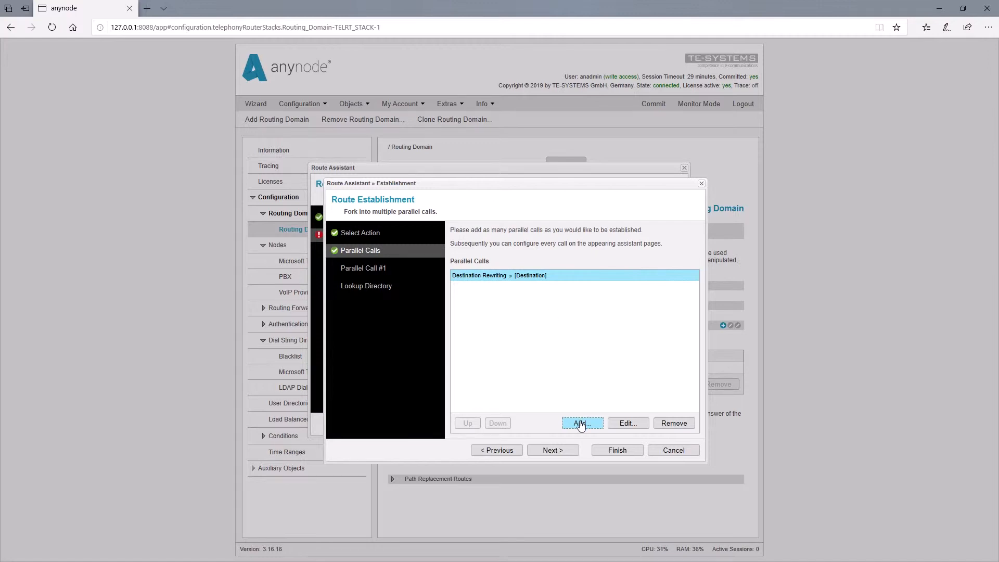
left_click(581, 423)
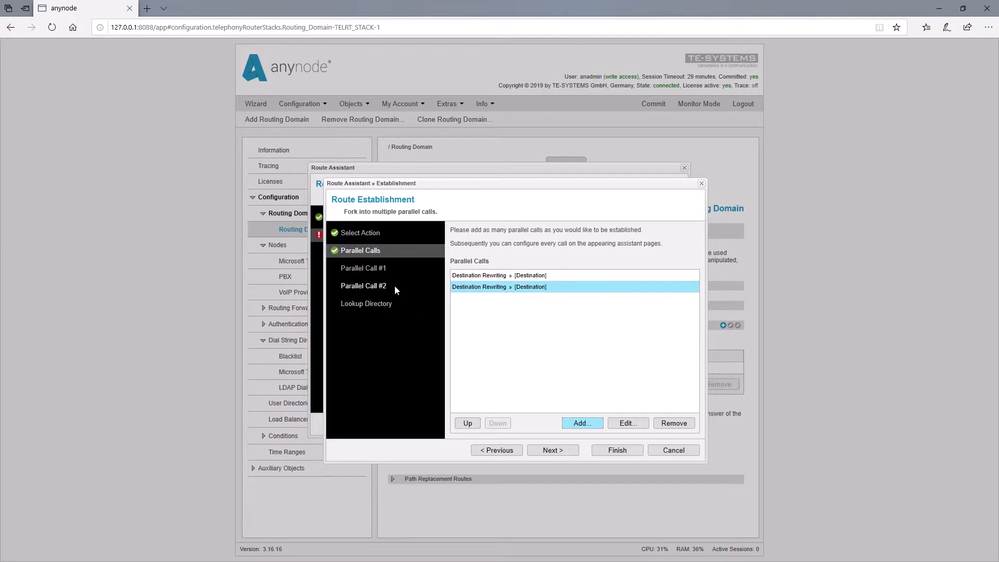
mouse_move(377, 291)
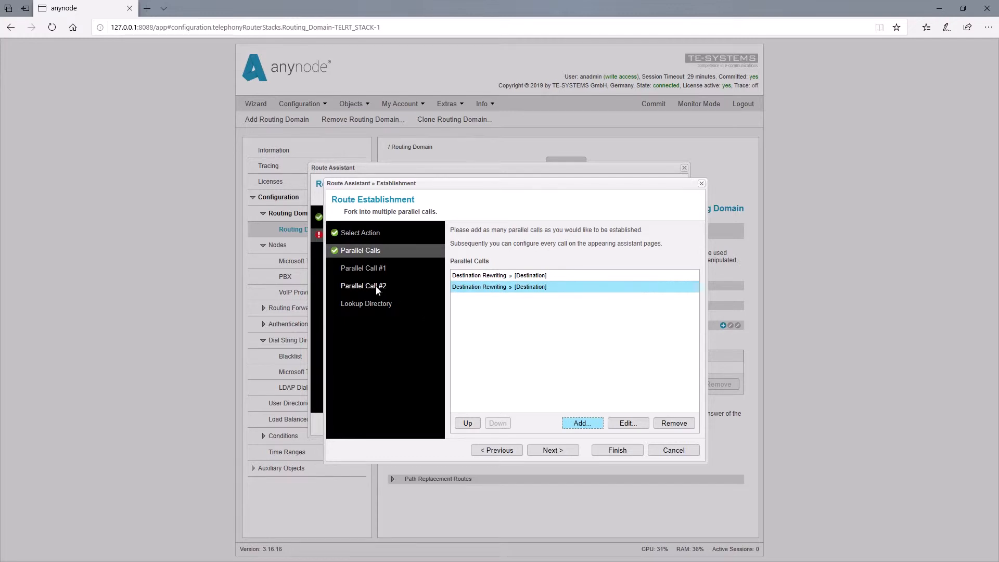
left_click(363, 286)
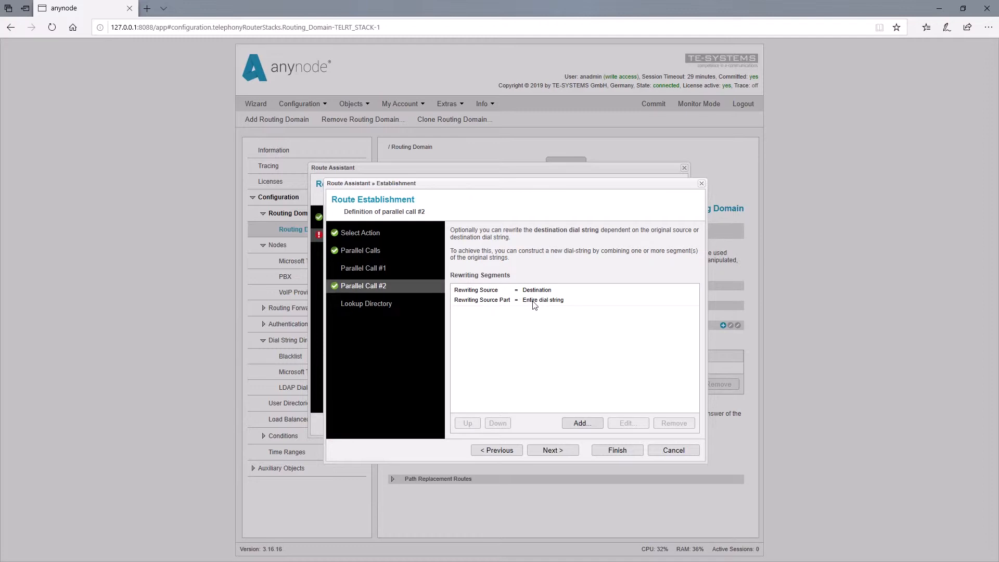
Add prefix 'Teams' to Parallel Call #2's destination rewriting segment.
left_click(535, 295)
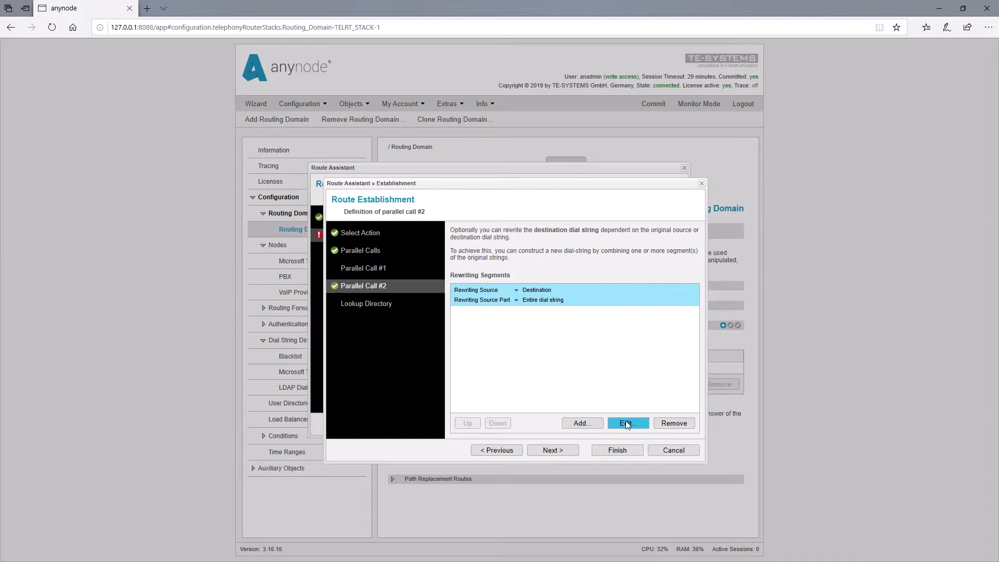
left_click(626, 423)
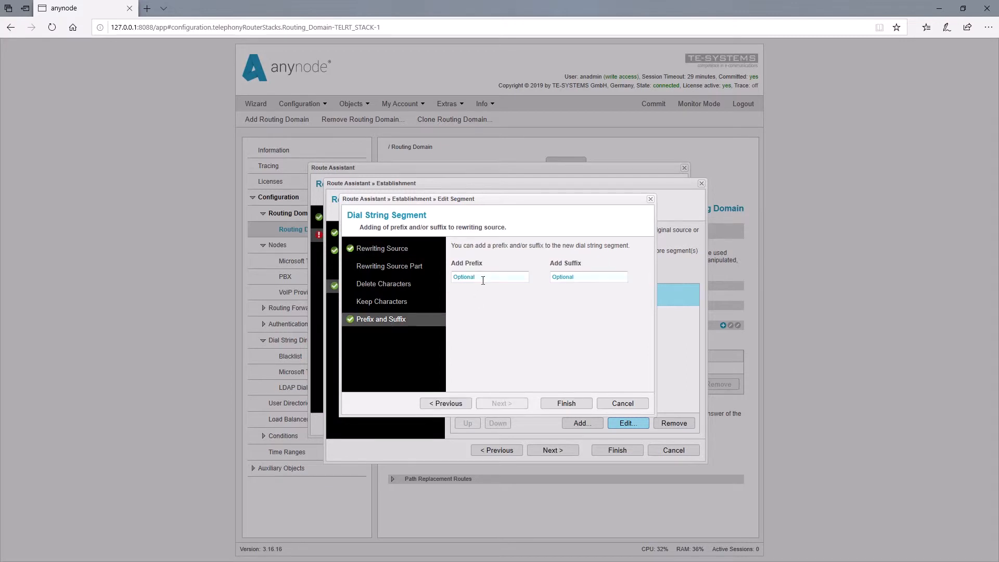
type("Teams")
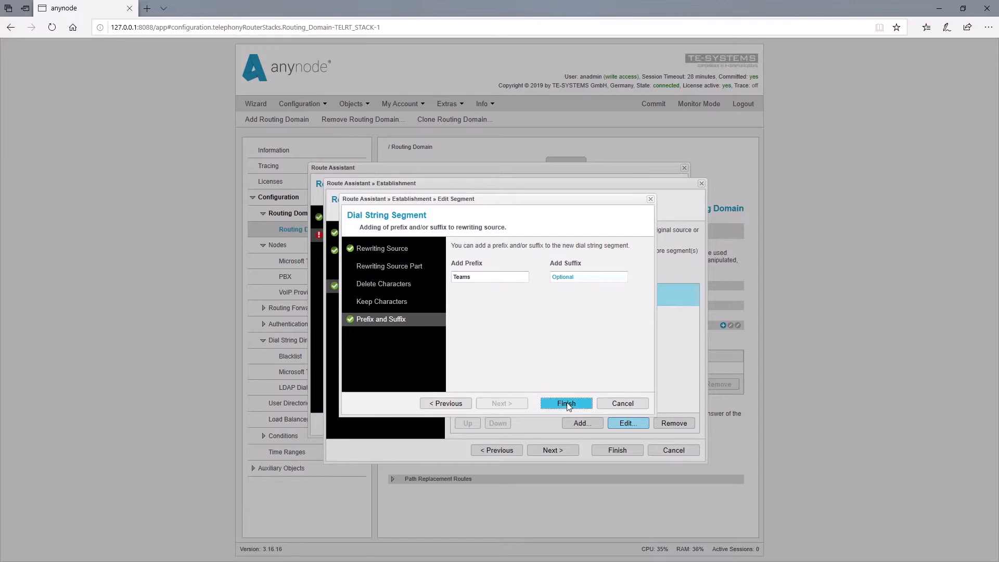
left_click(564, 403)
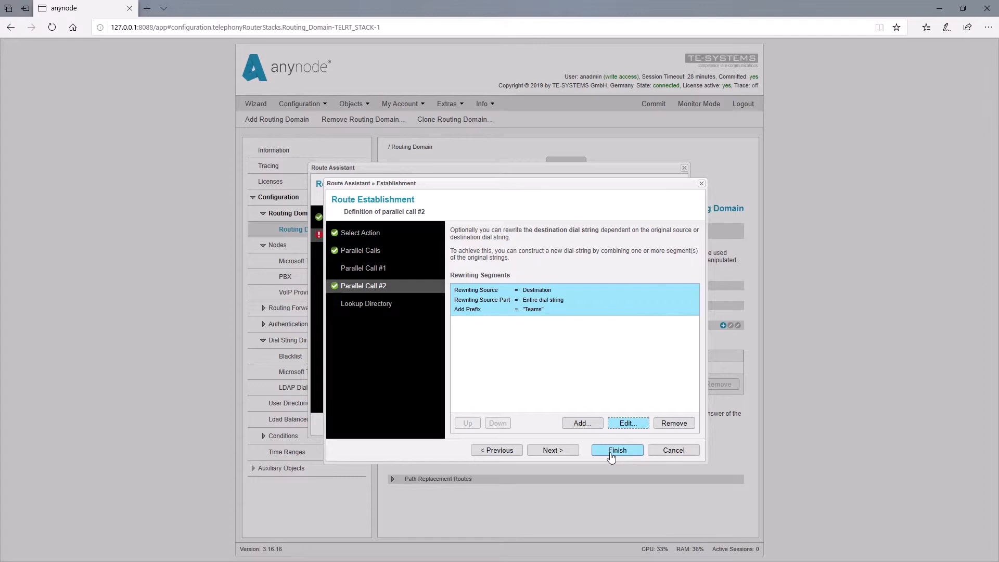
left_click(616, 449)
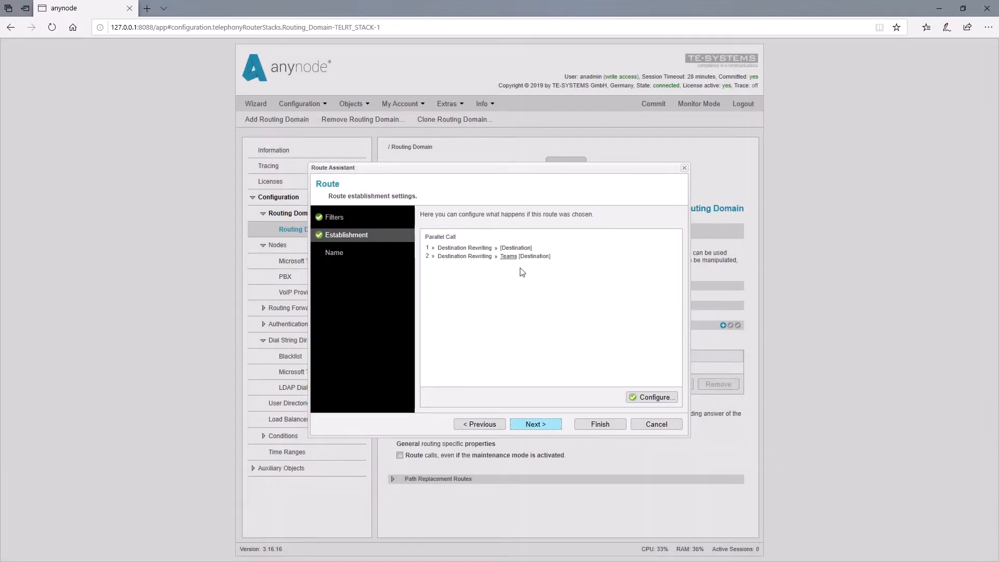
mouse_move(544, 293)
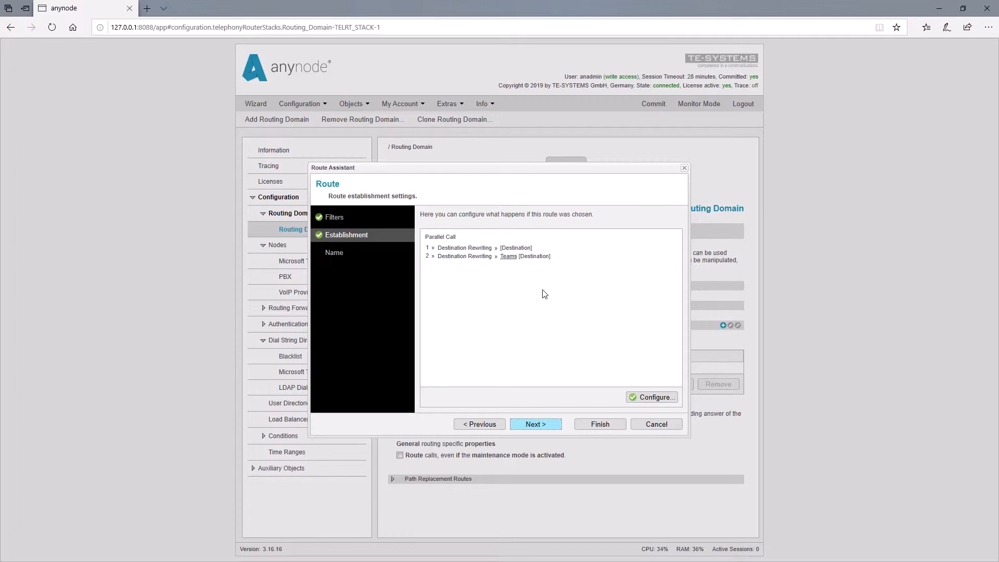
Name the route 'Establish Parallel Call', finish it, and commit.
left_click(535, 423)
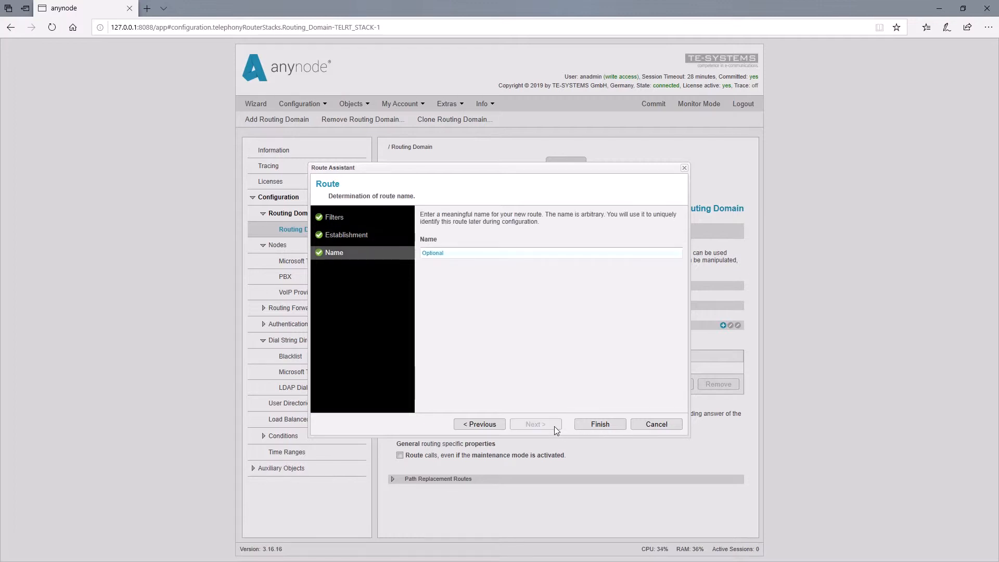
type("Establish Parallel")
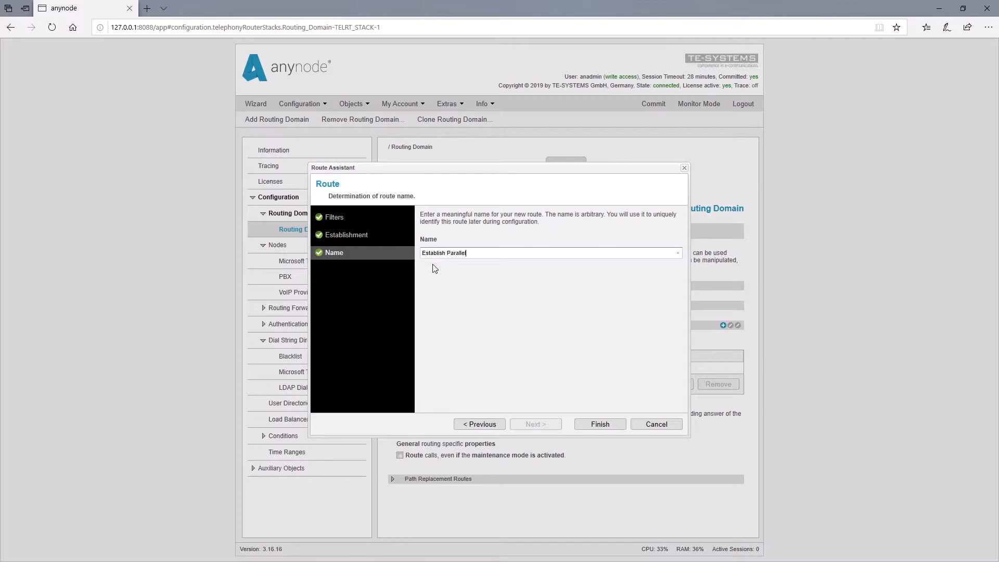
type("Call")
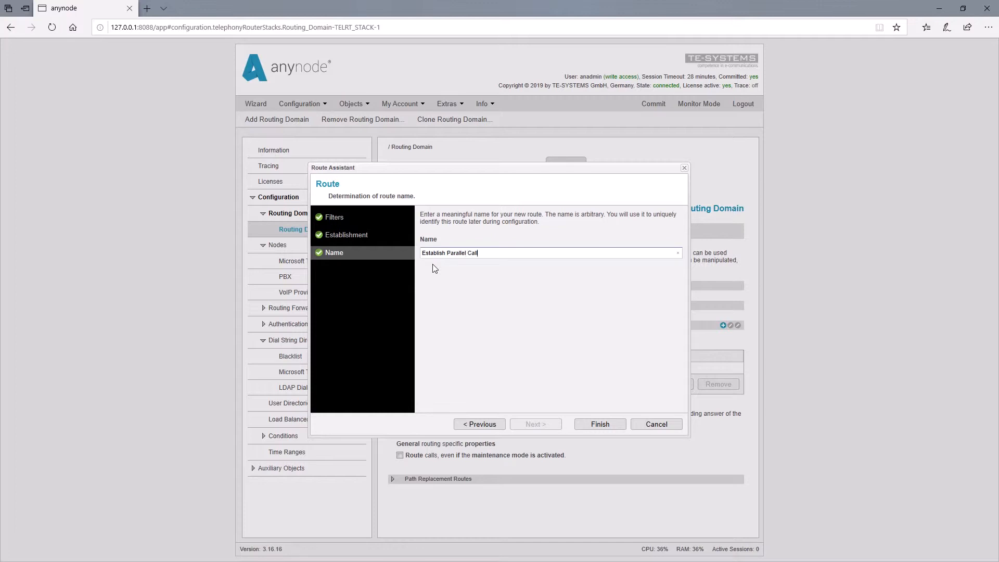
mouse_move(465, 264)
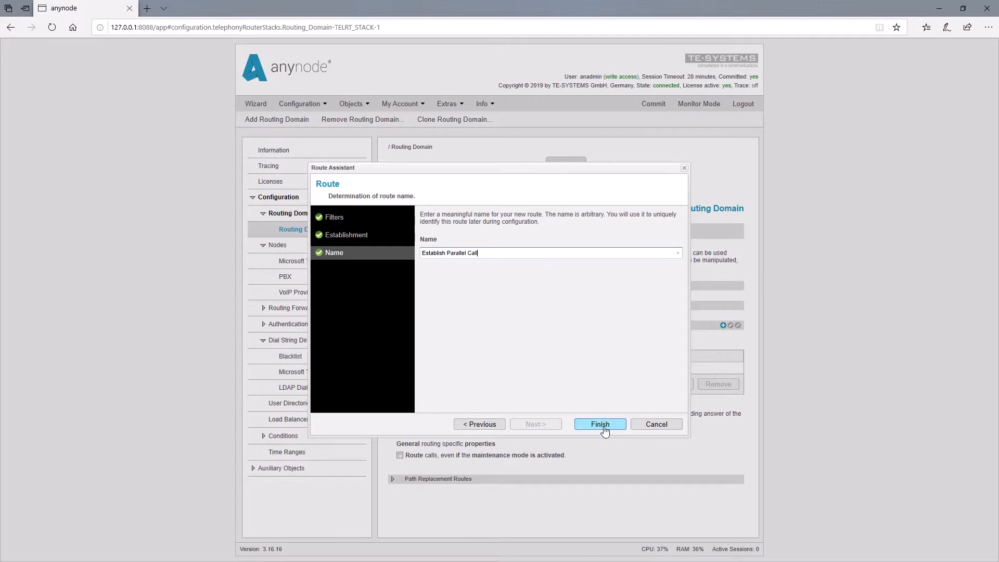
left_click(598, 424)
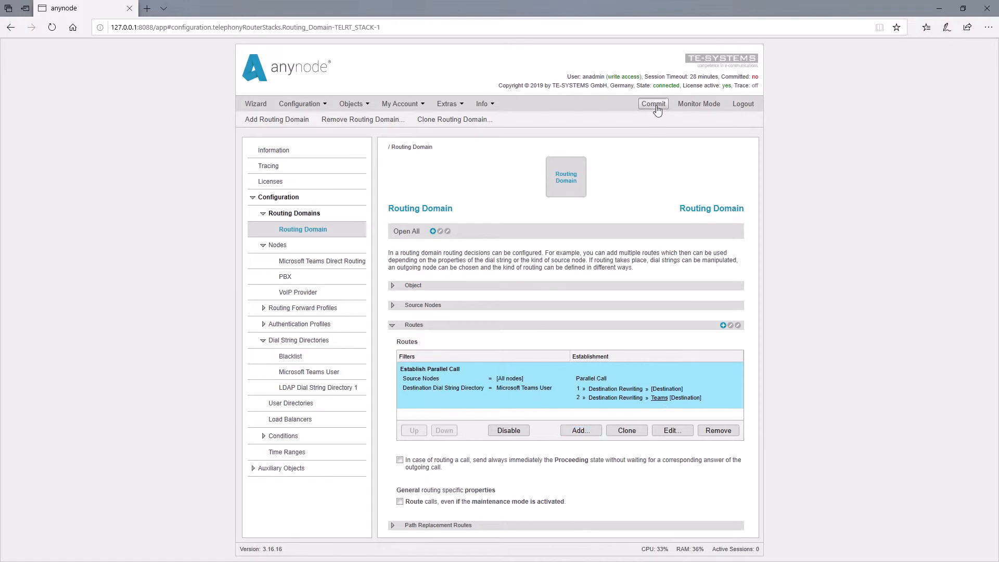
left_click(652, 103)
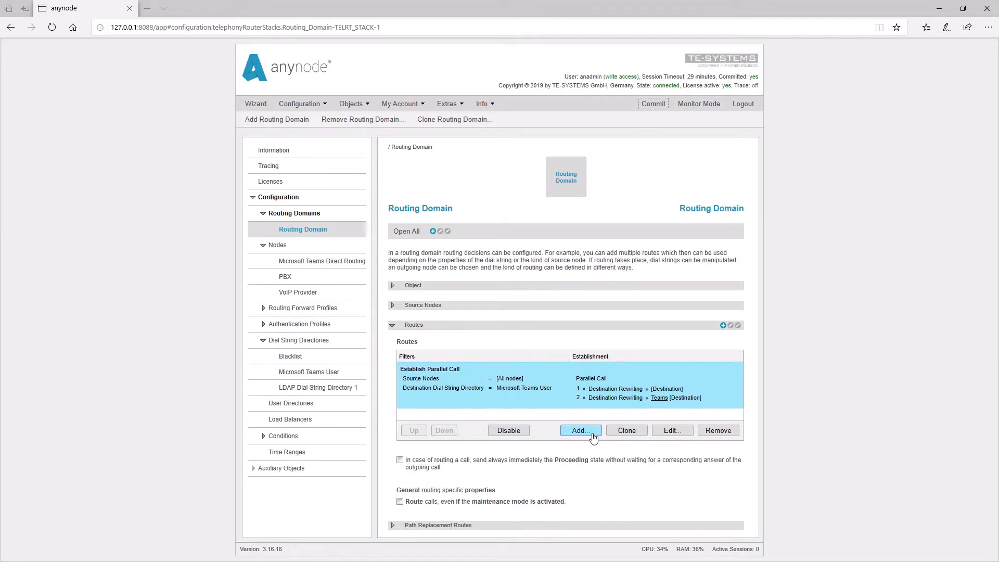
Start a new route and set up a destination dial string filter.
left_click(578, 430)
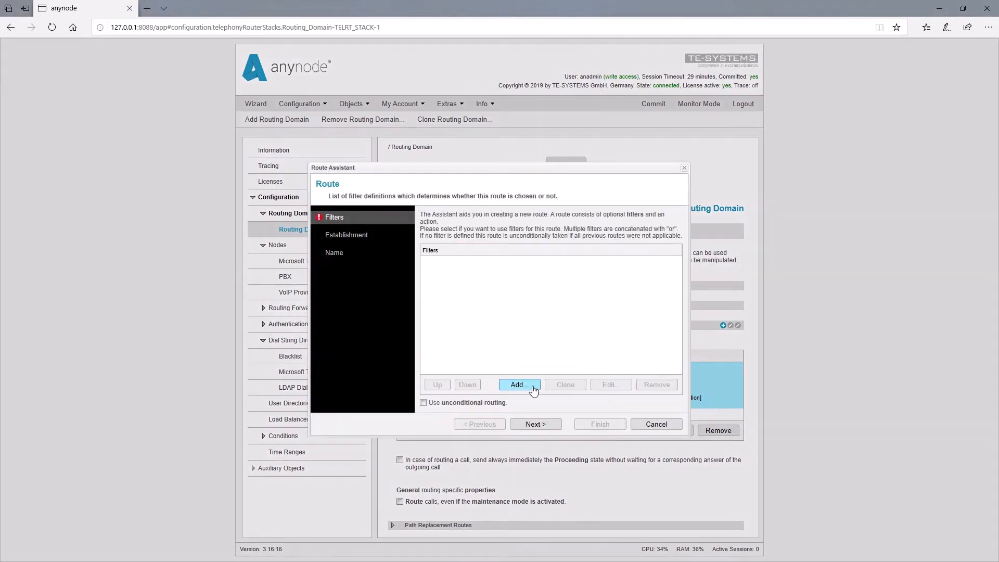
left_click(518, 384)
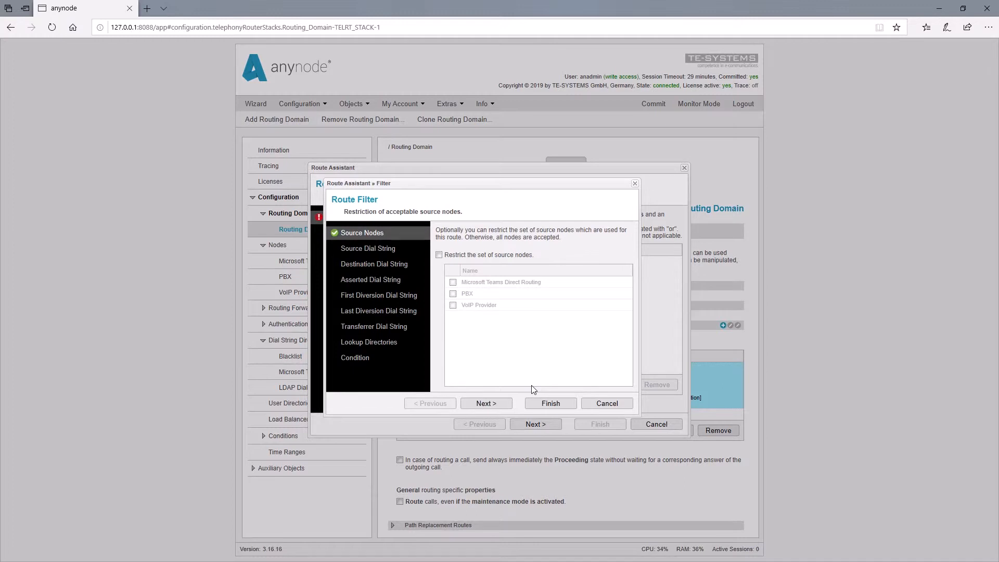
mouse_move(486, 294)
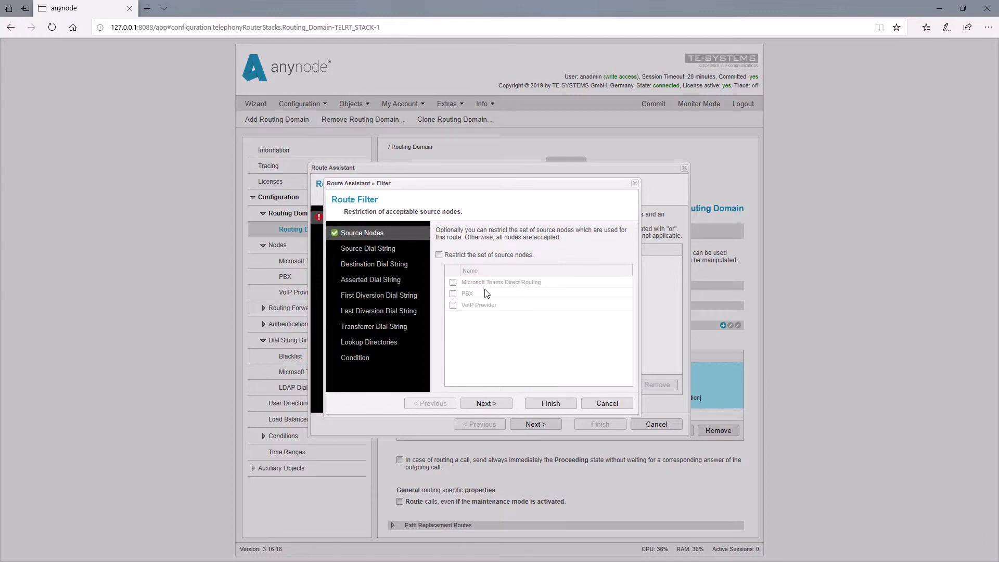
mouse_move(479, 317)
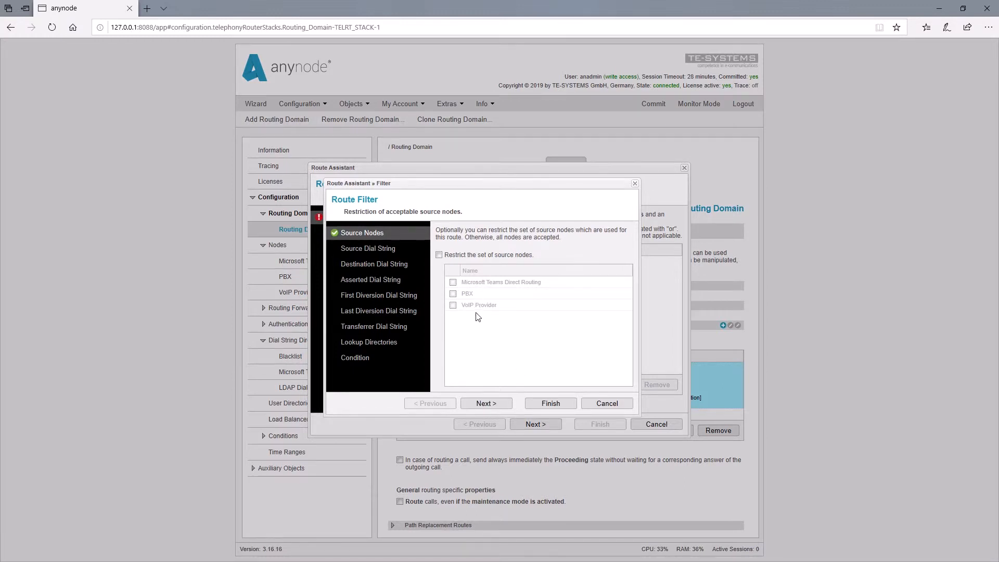
left_click(485, 403)
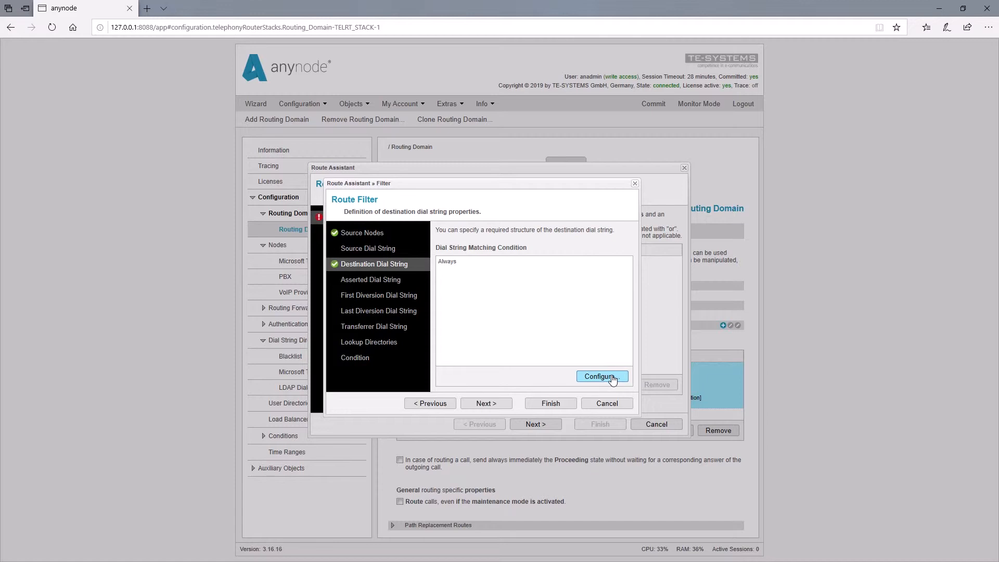
left_click(598, 376)
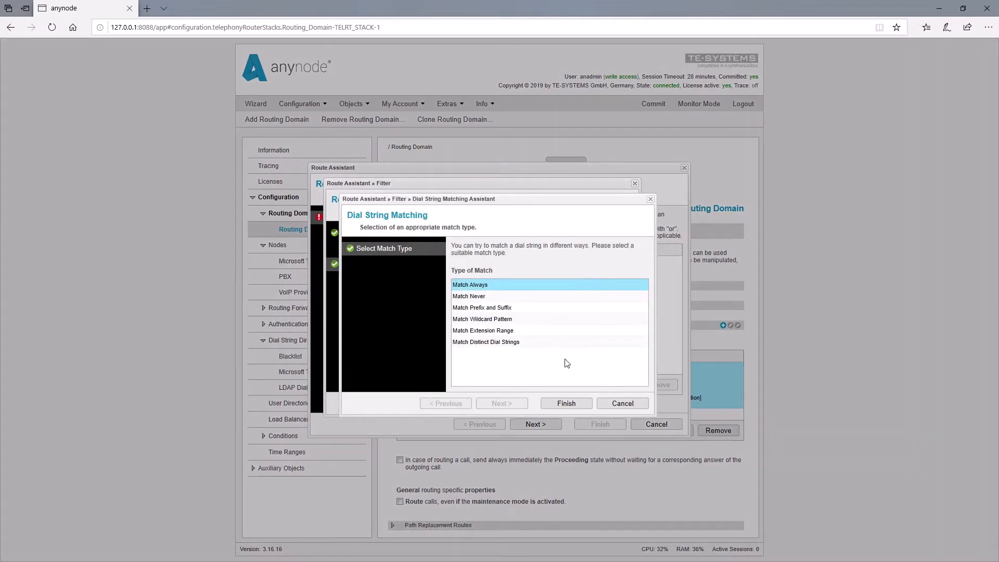
mouse_move(534, 343)
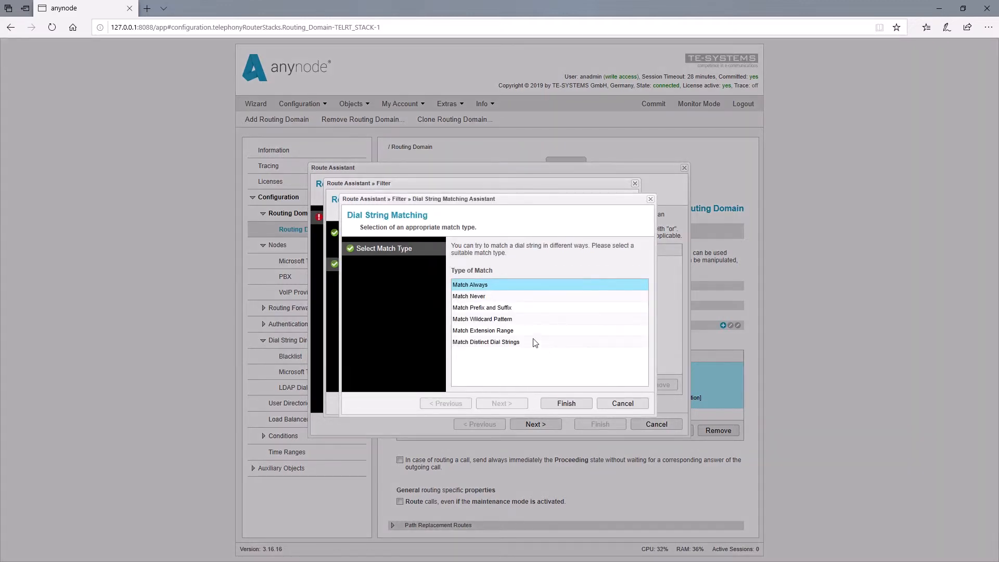
Match destination numbers by prefix 'Teams' and finish the filter.
left_click(482, 307)
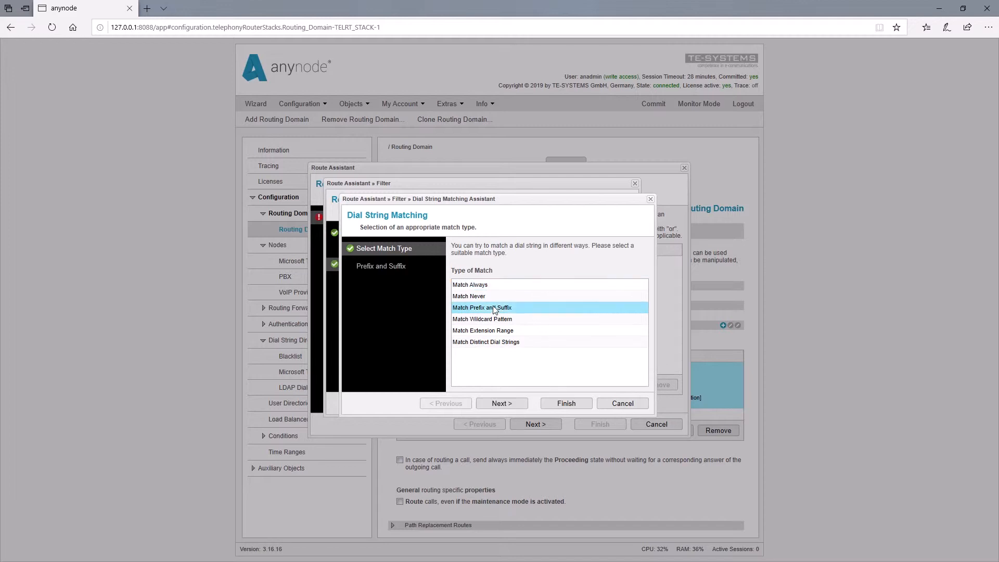
mouse_move(503, 323)
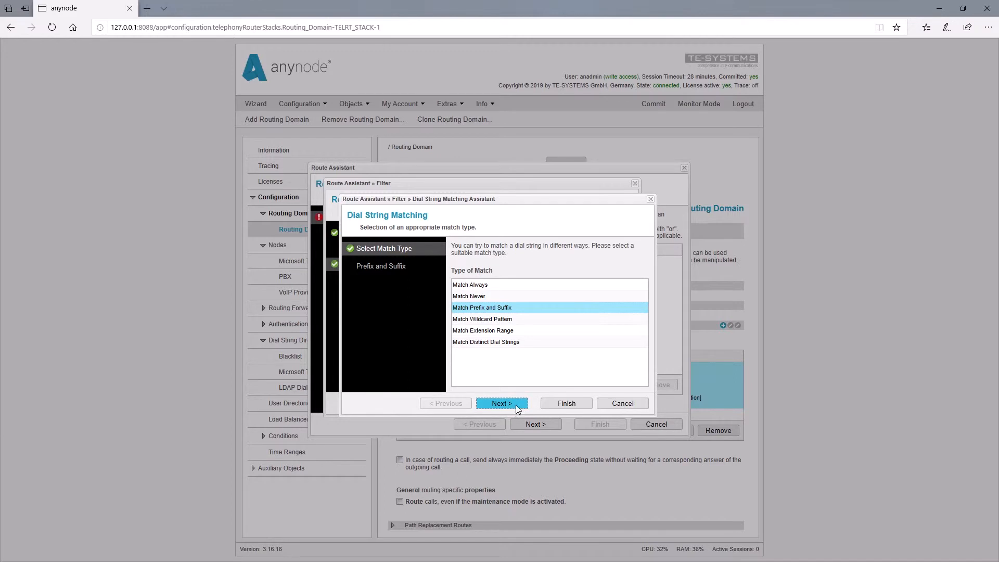
left_click(501, 402)
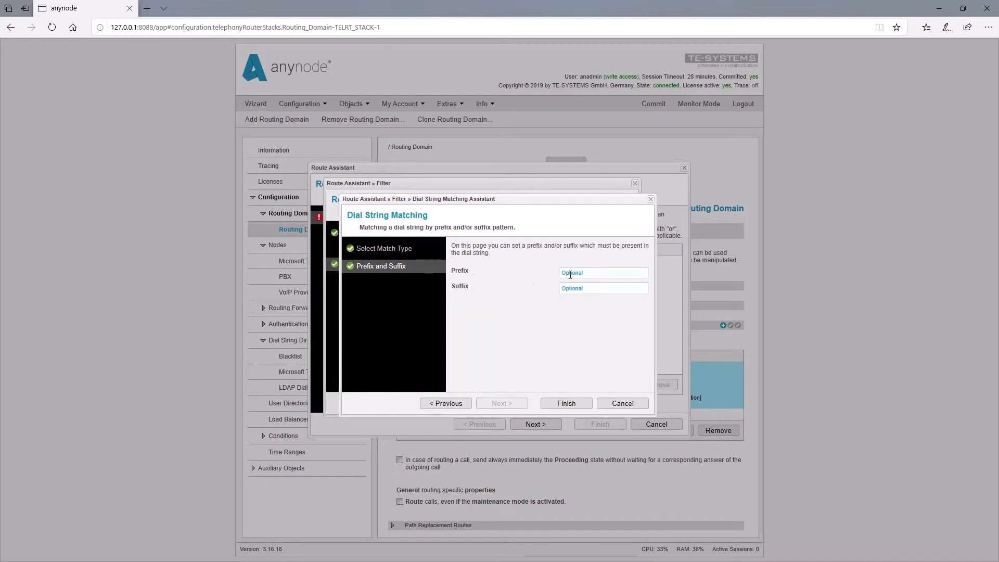
type("Teams")
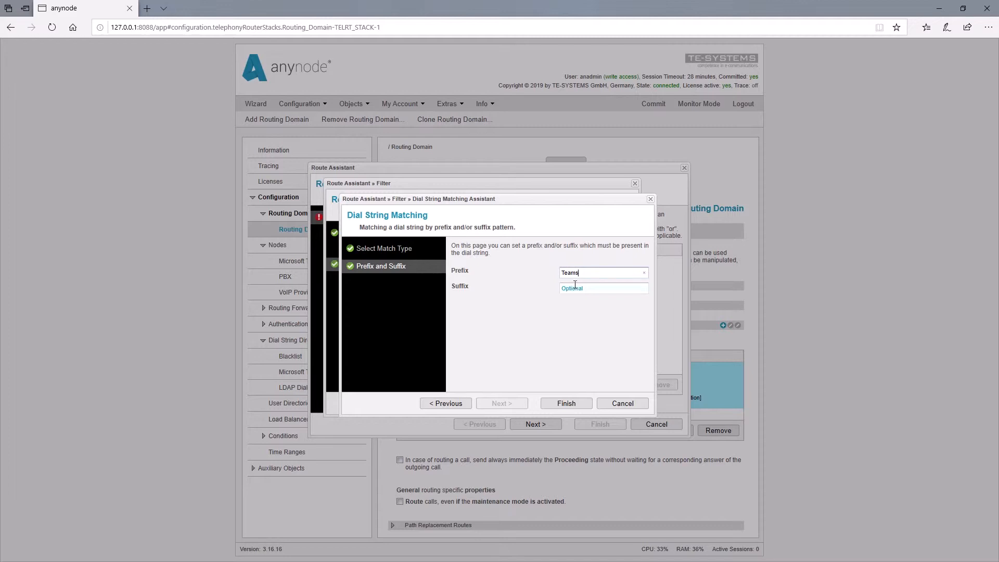
mouse_move(564, 402)
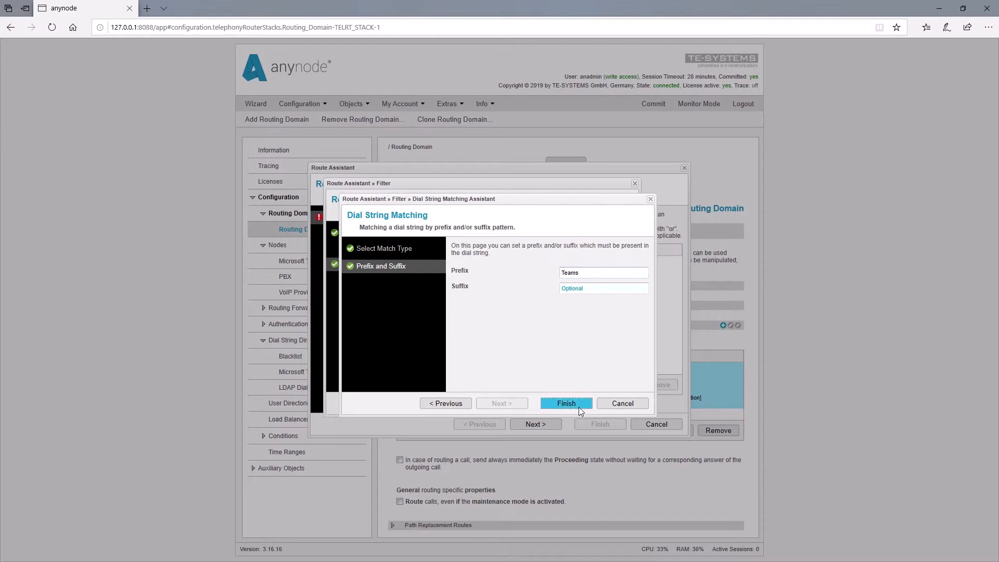
left_click(564, 403)
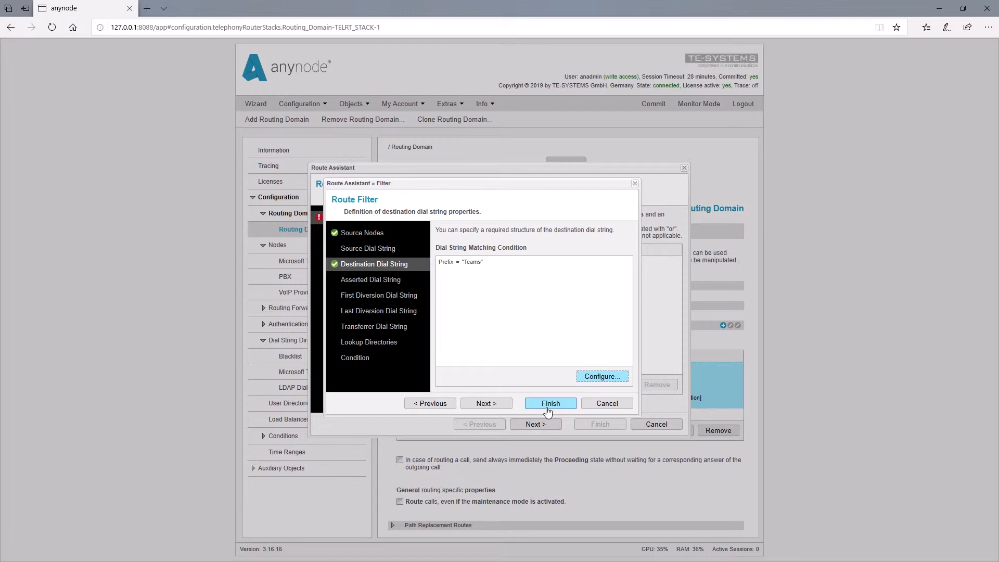
left_click(550, 402)
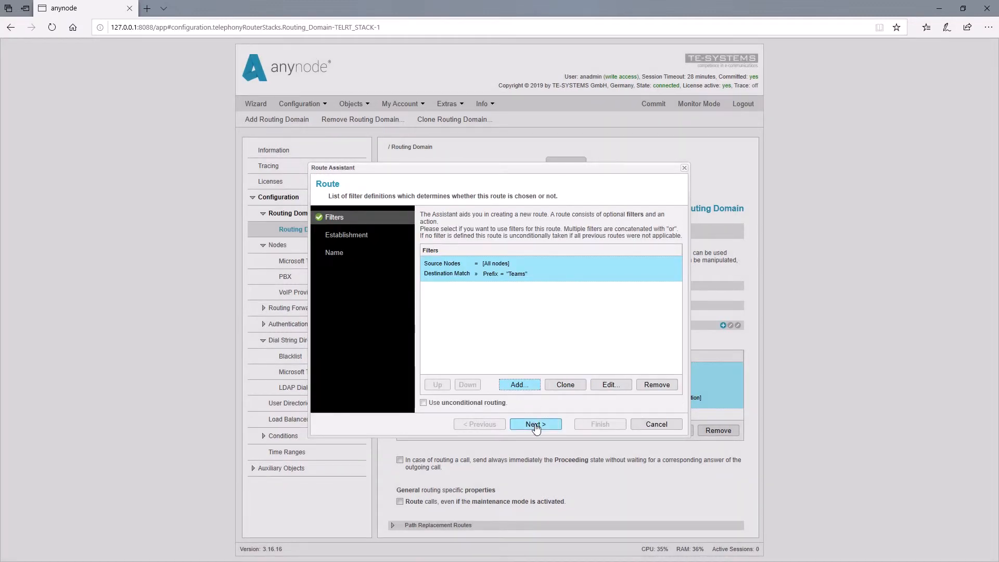
Route calls to Microsoft Teams Direct Routing with a new forward profile, no source rewriting.
left_click(535, 423)
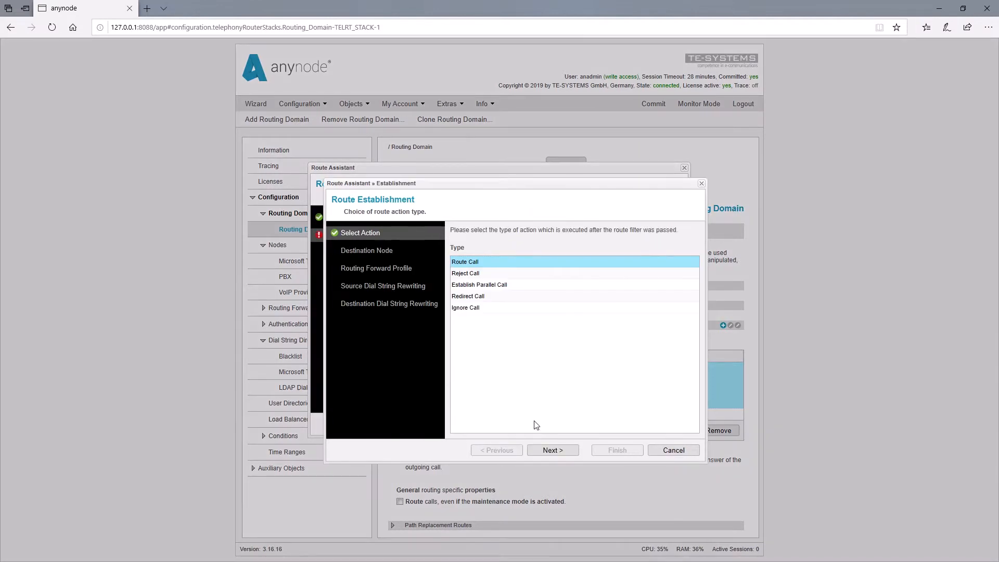
mouse_move(482, 268)
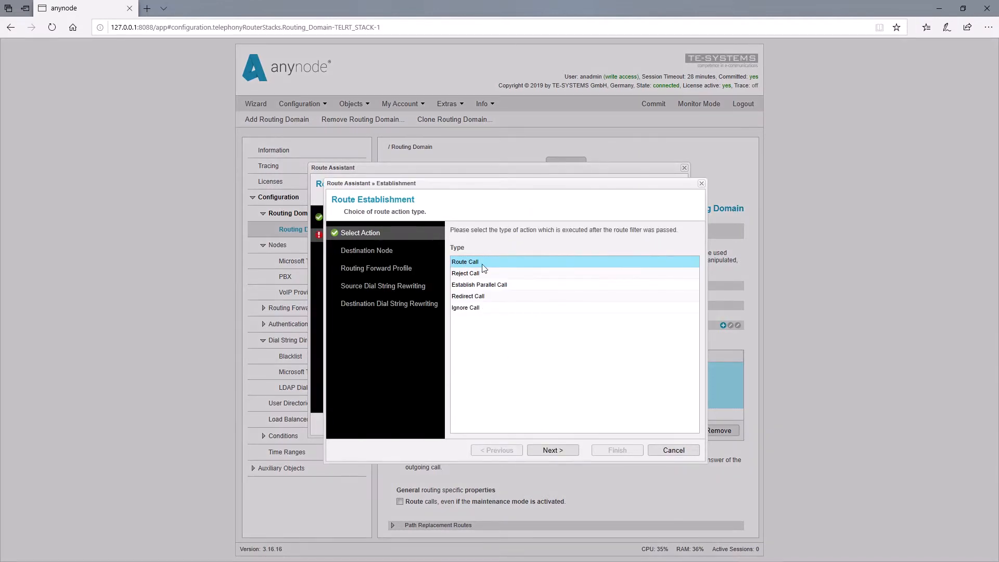
mouse_move(558, 419)
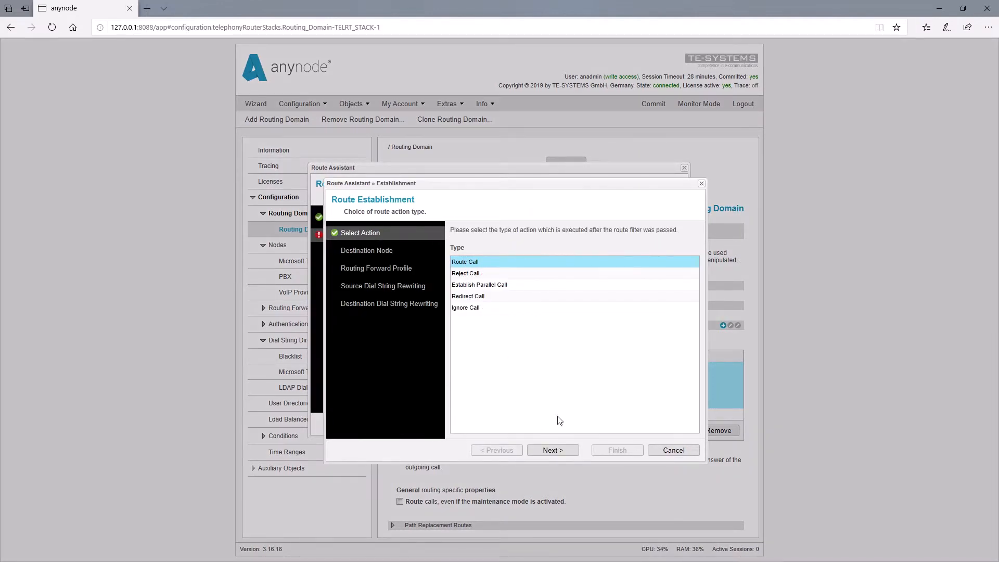
left_click(552, 449)
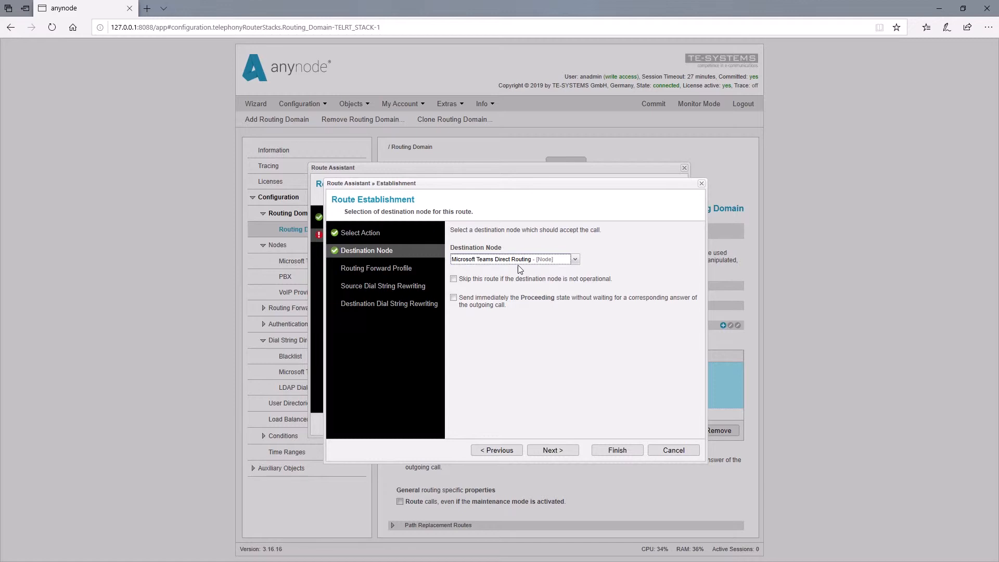
mouse_move(550, 432)
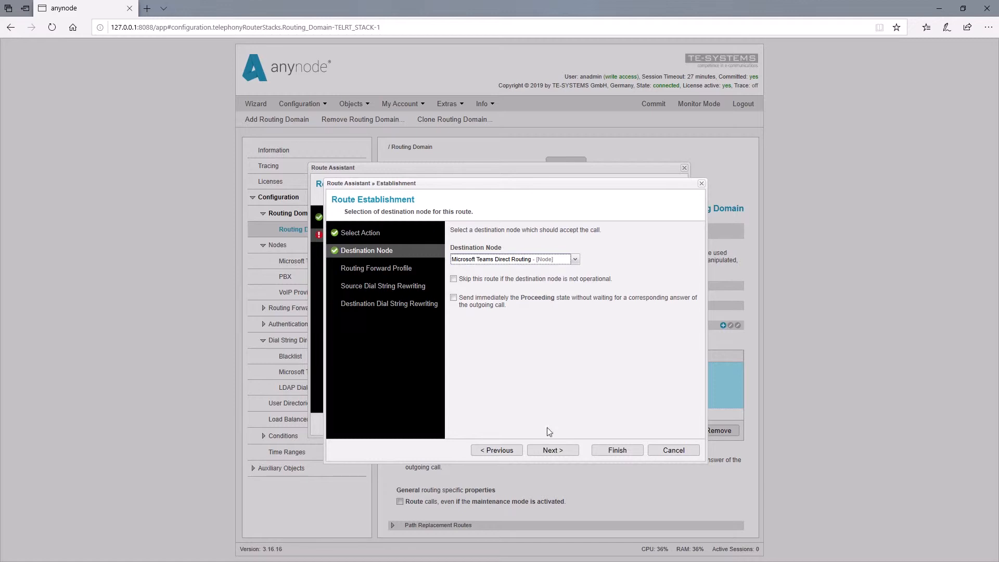
left_click(551, 449)
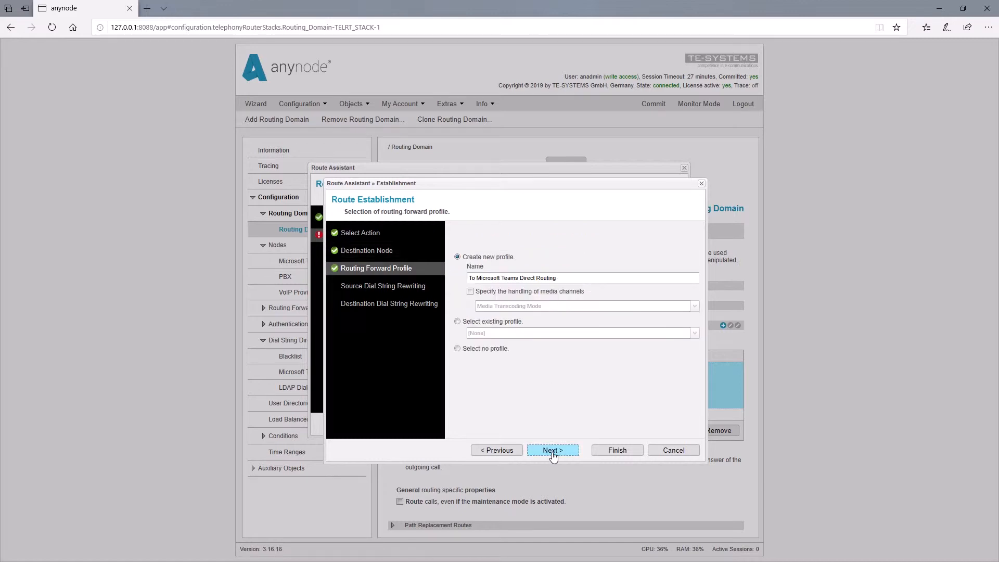
left_click(551, 450)
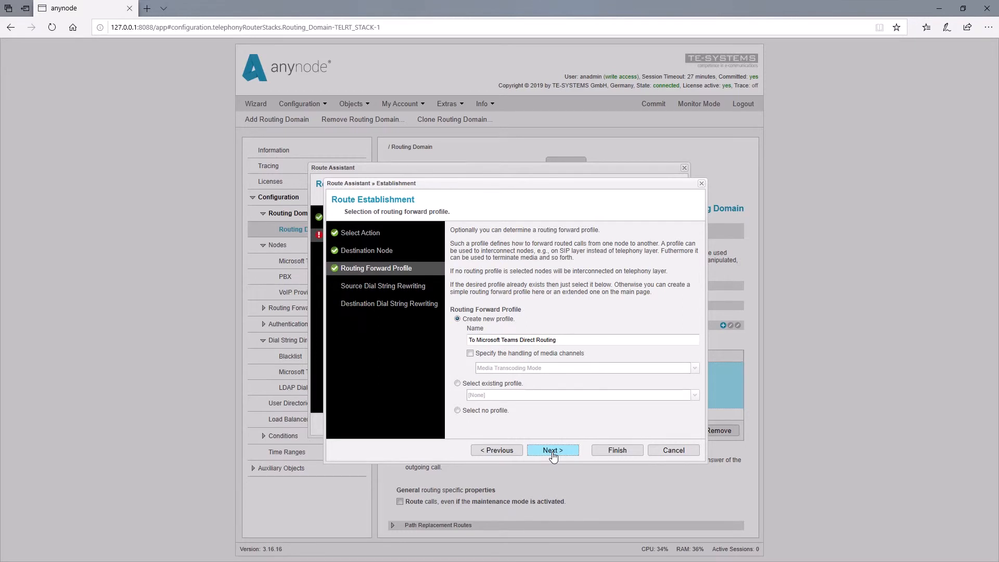
left_click(551, 449)
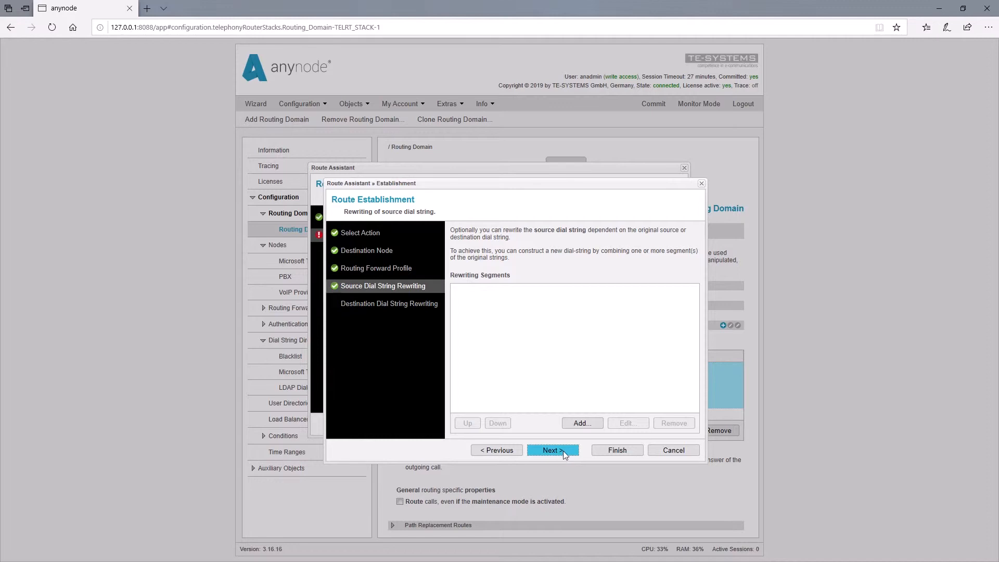
left_click(551, 450)
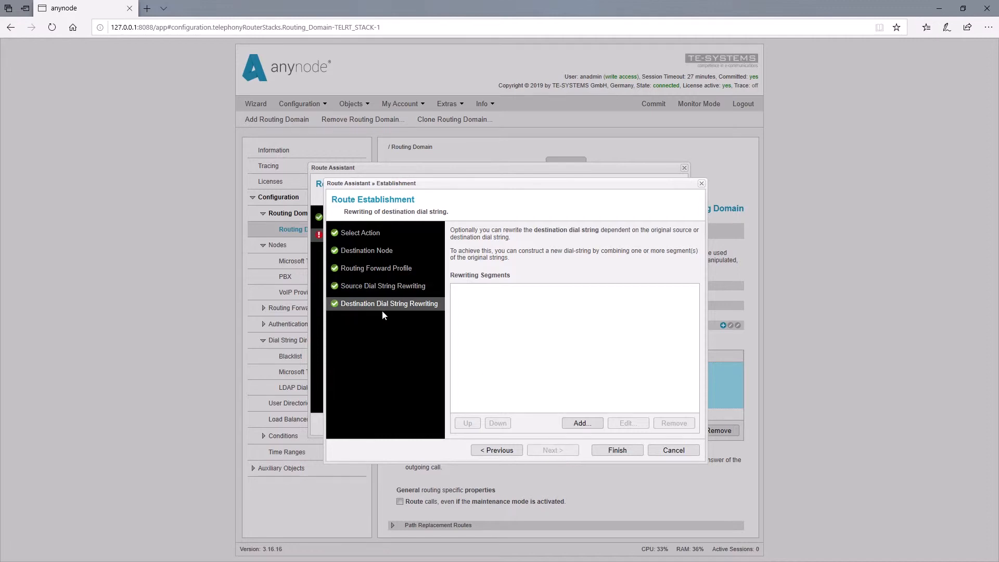
mouse_move(434, 315)
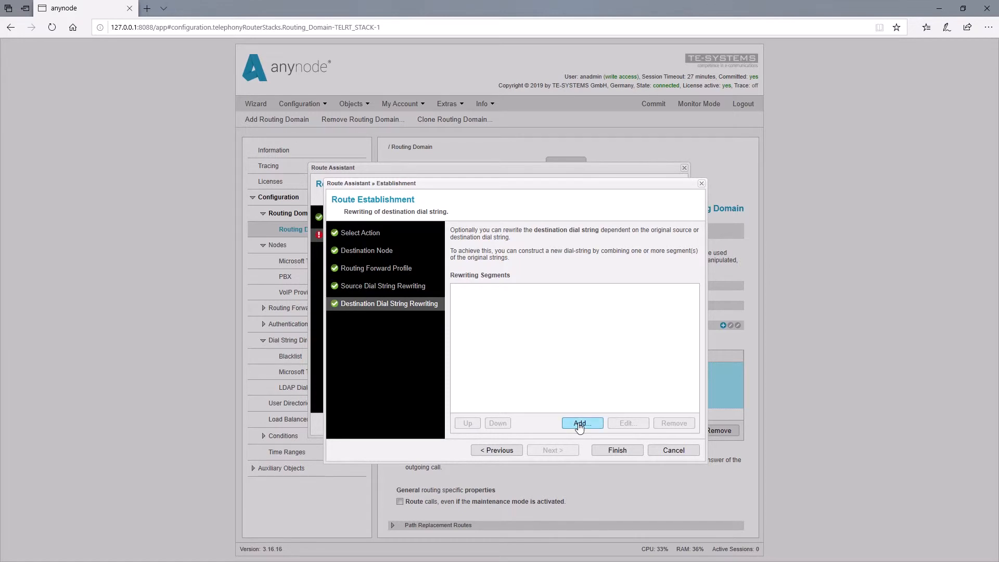
Add a destination rewriting segment deleting 5 leading characters from the entire destination.
left_click(581, 422)
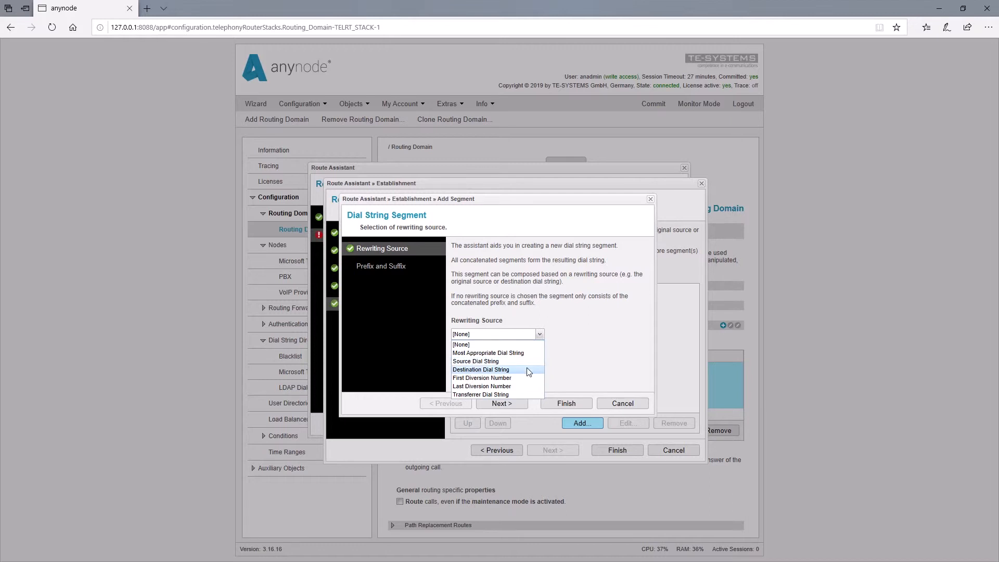
left_click(481, 369)
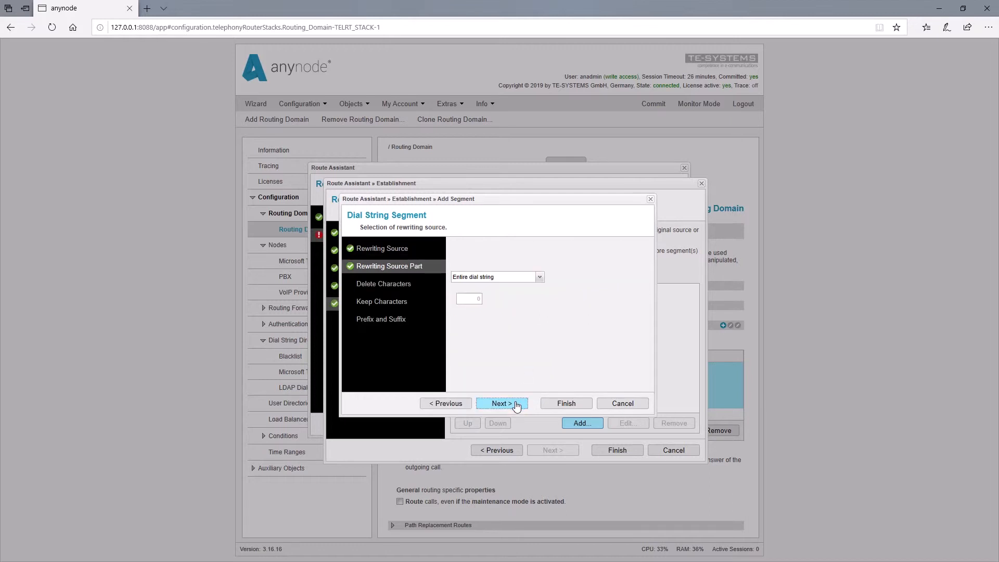
left_click(501, 403)
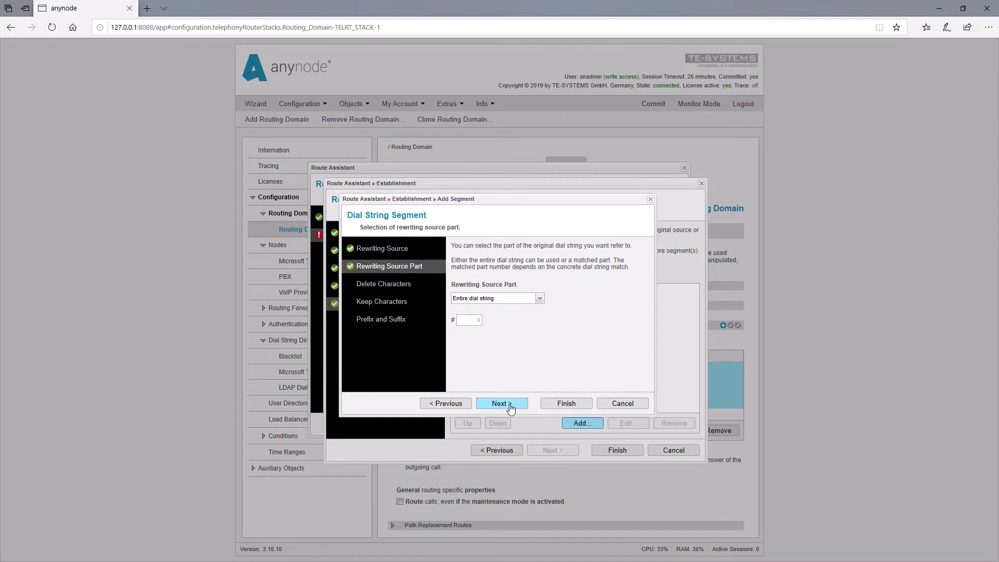
left_click(502, 402)
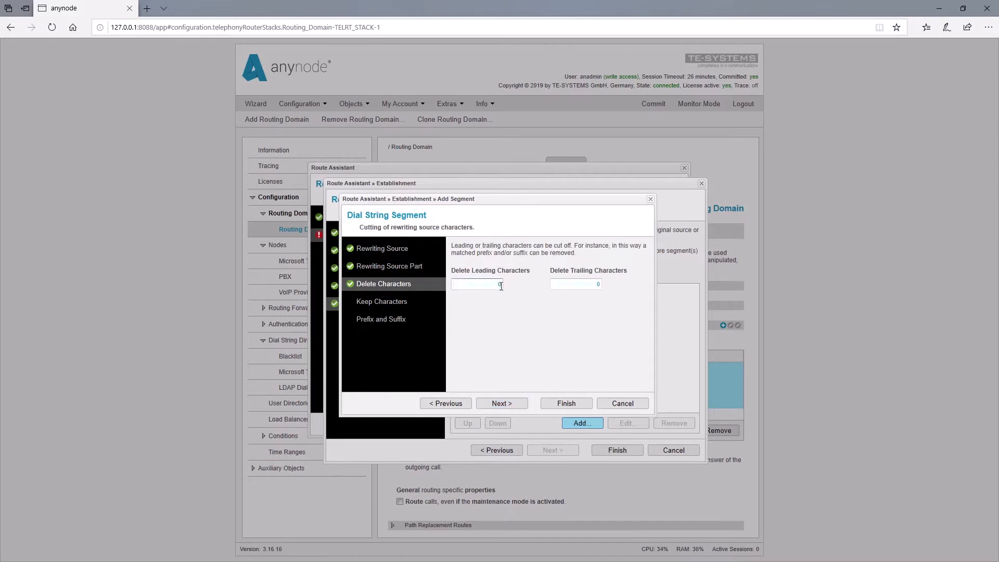
type("5")
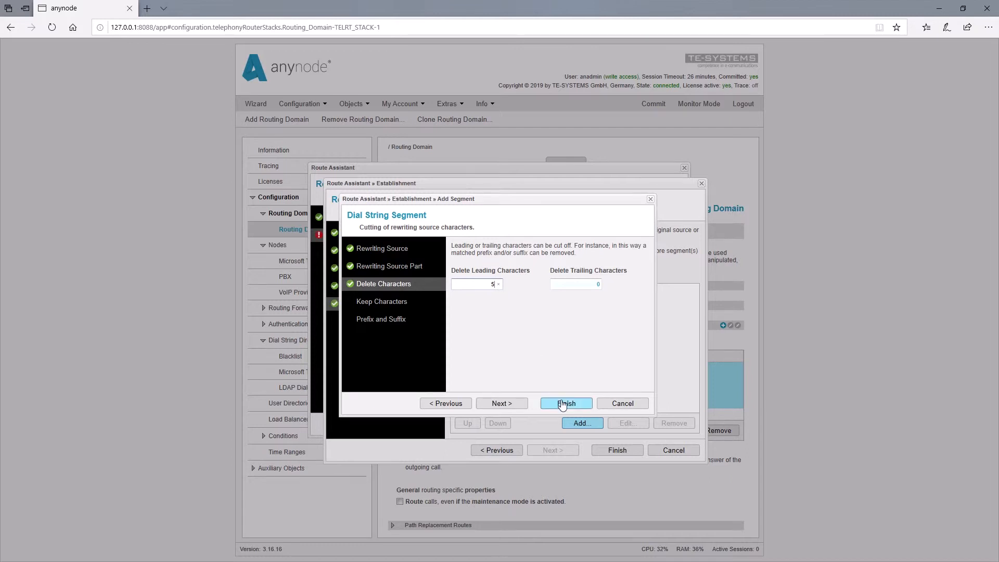
left_click(566, 403)
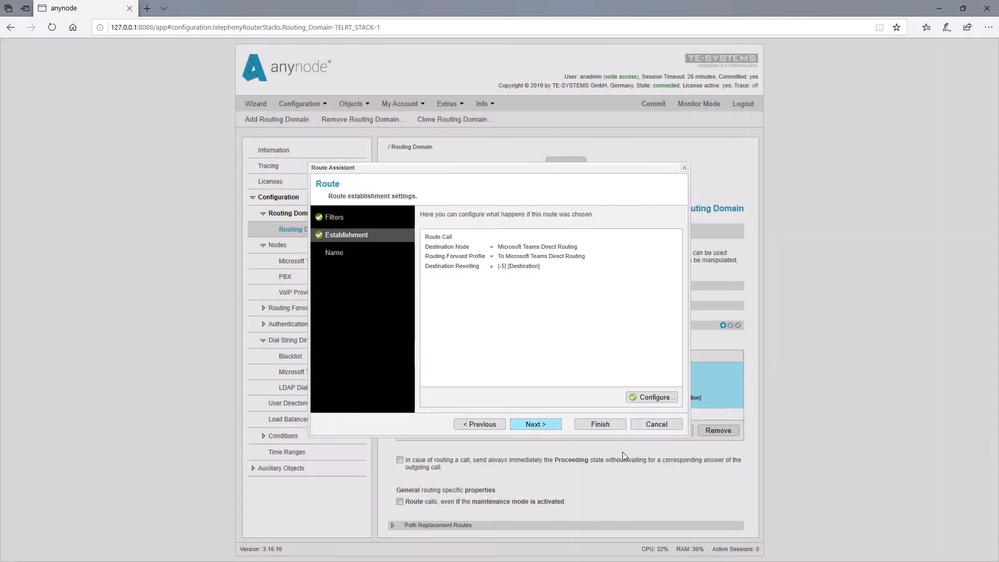
mouse_move(535, 423)
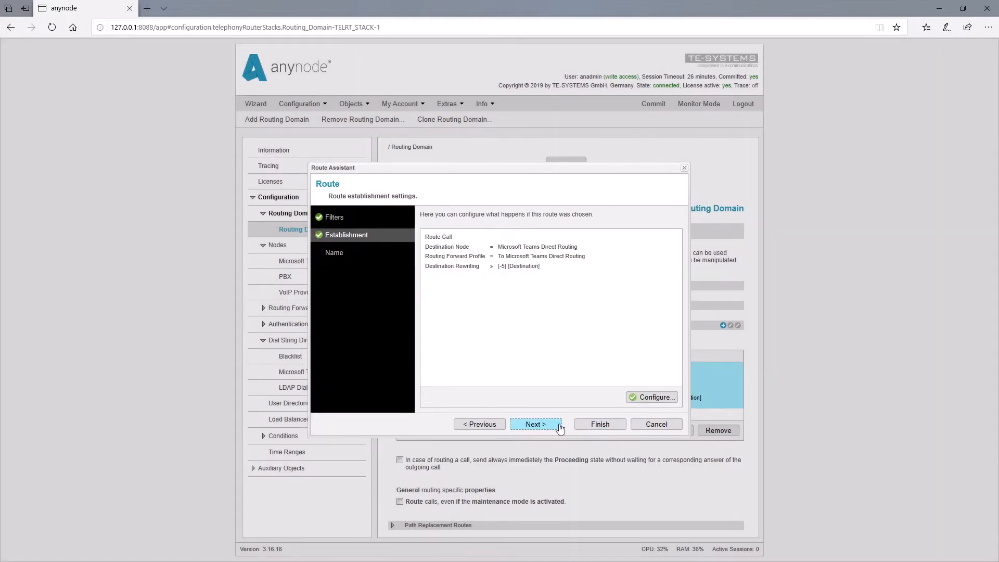
Finish the route with the default name 'To Microsoft Teams Direct Routing'.
left_click(535, 423)
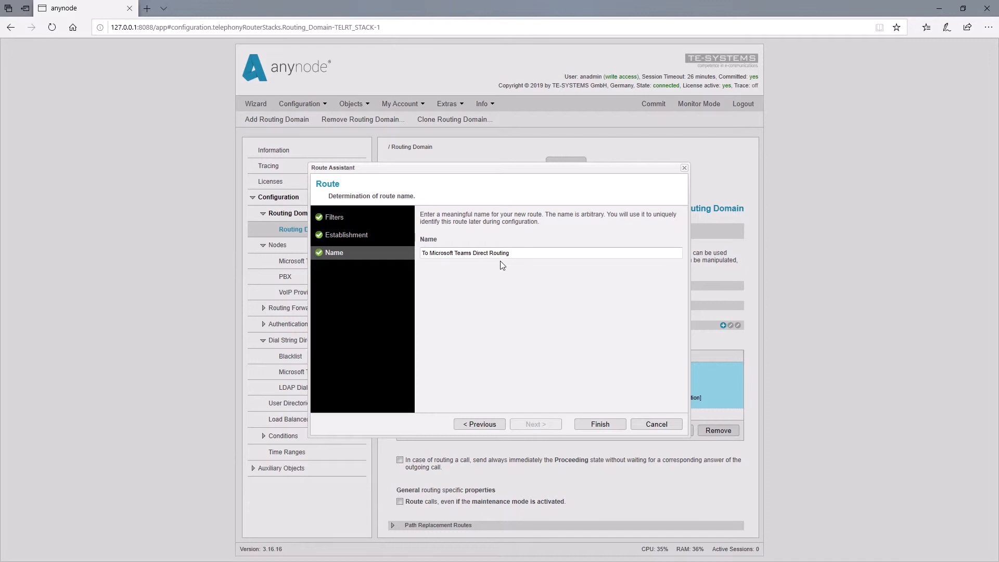
mouse_move(599, 425)
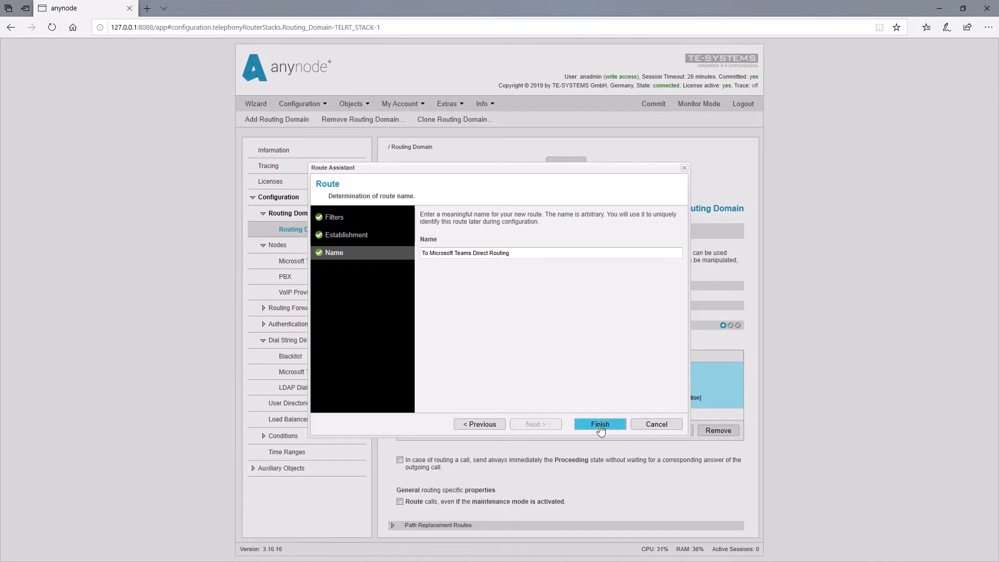
left_click(598, 424)
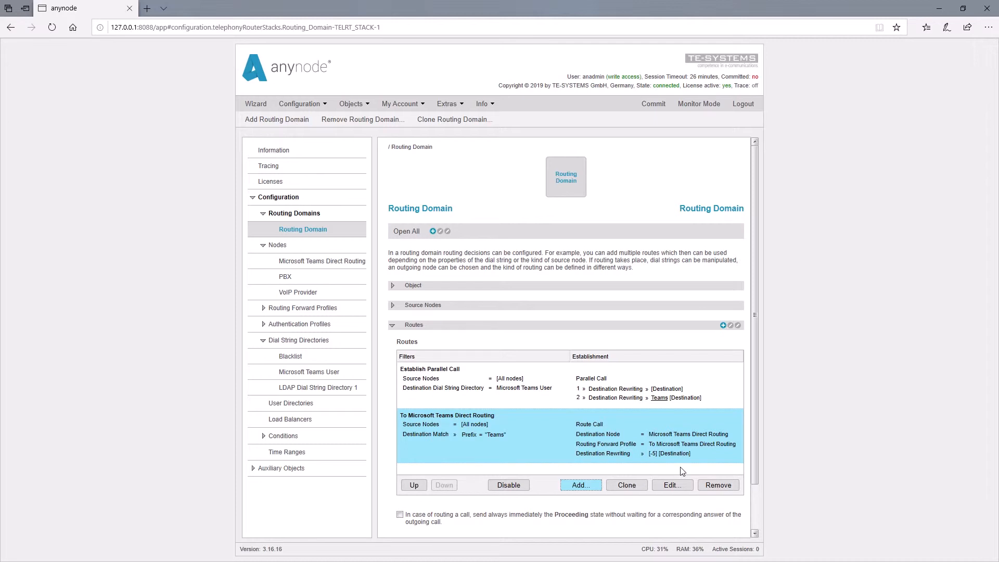
mouse_move(685, 232)
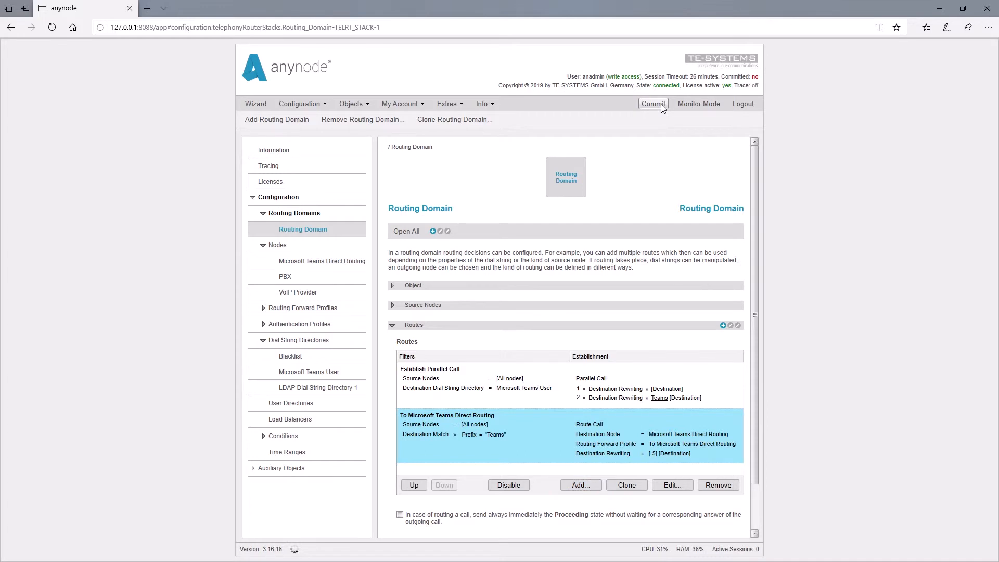
Commit the pending routing changes and begin another new route with a filter.
left_click(652, 103)
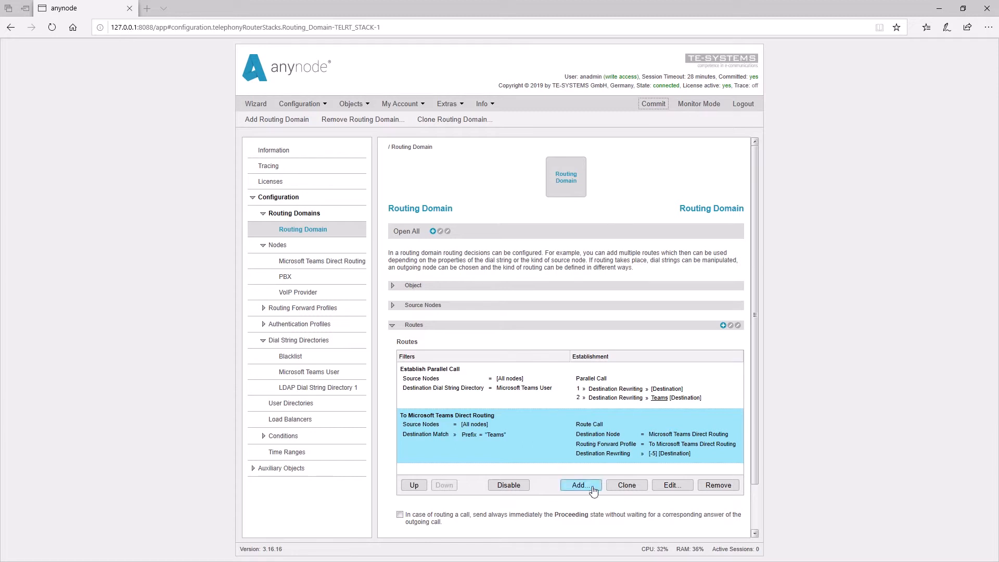
left_click(579, 485)
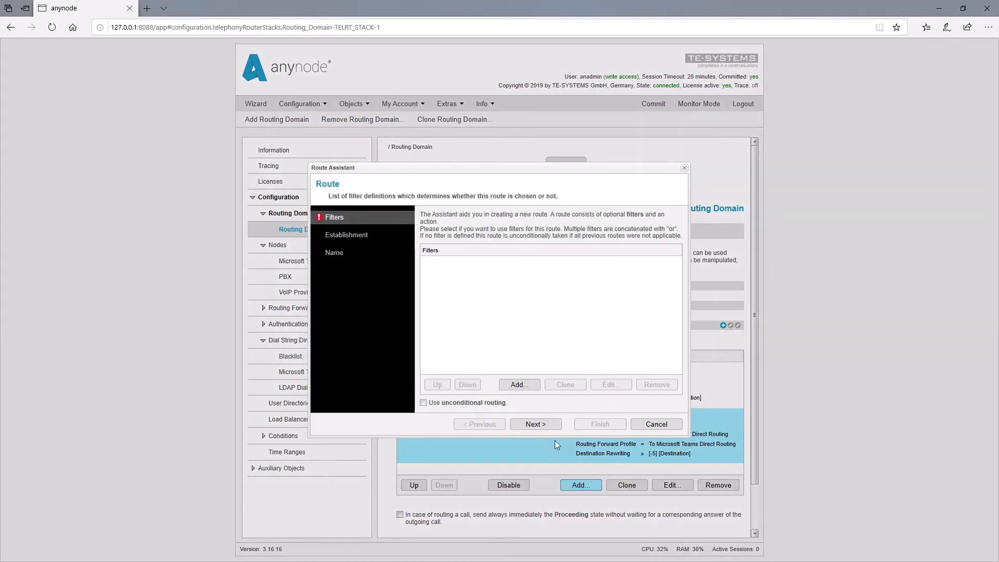
left_click(518, 383)
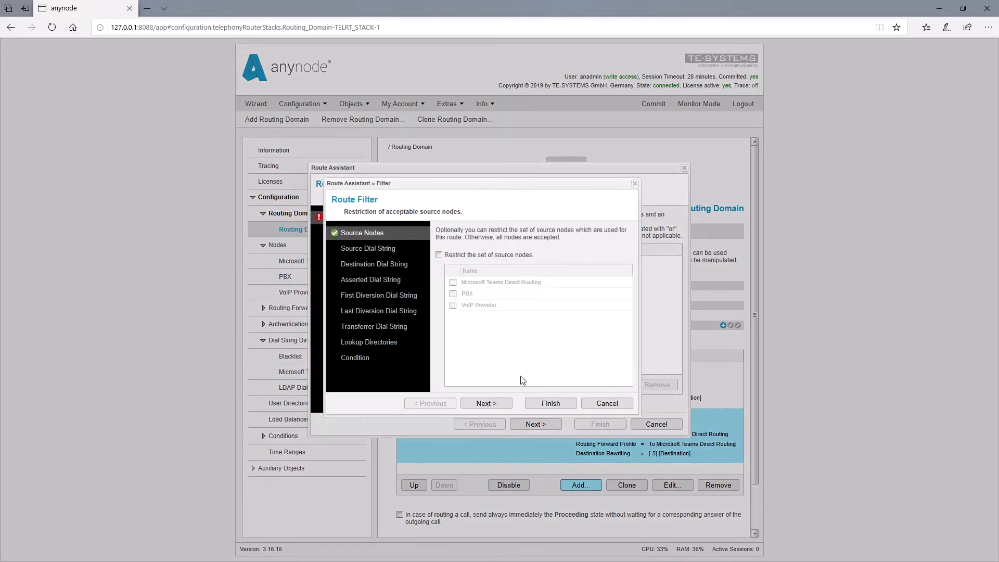
mouse_move(473, 298)
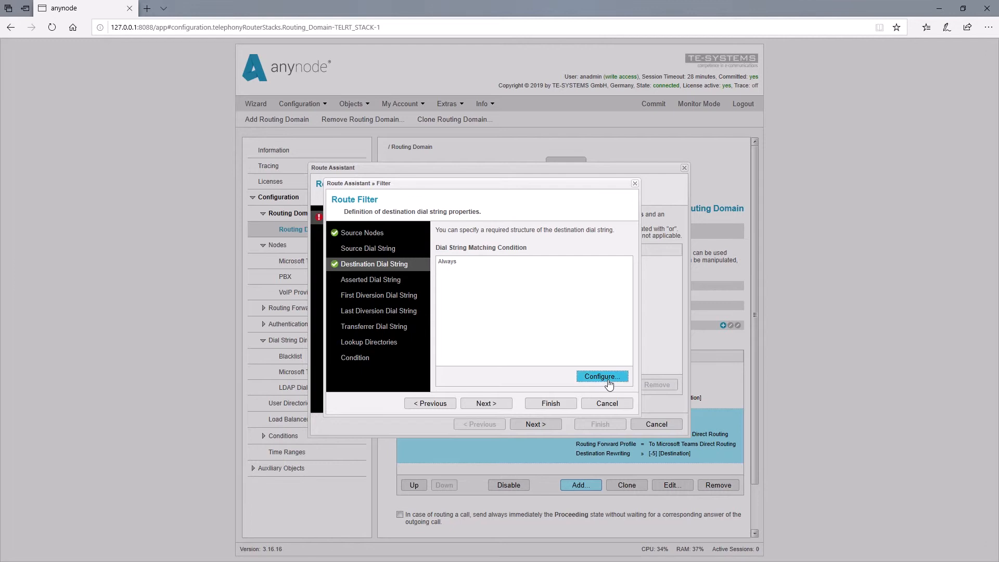
left_click(600, 375)
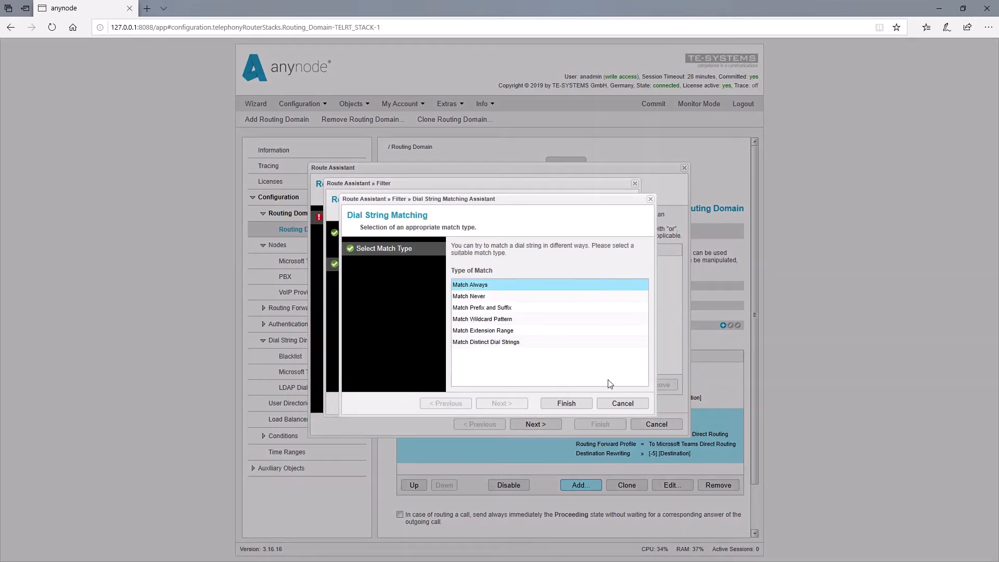
mouse_move(501, 331)
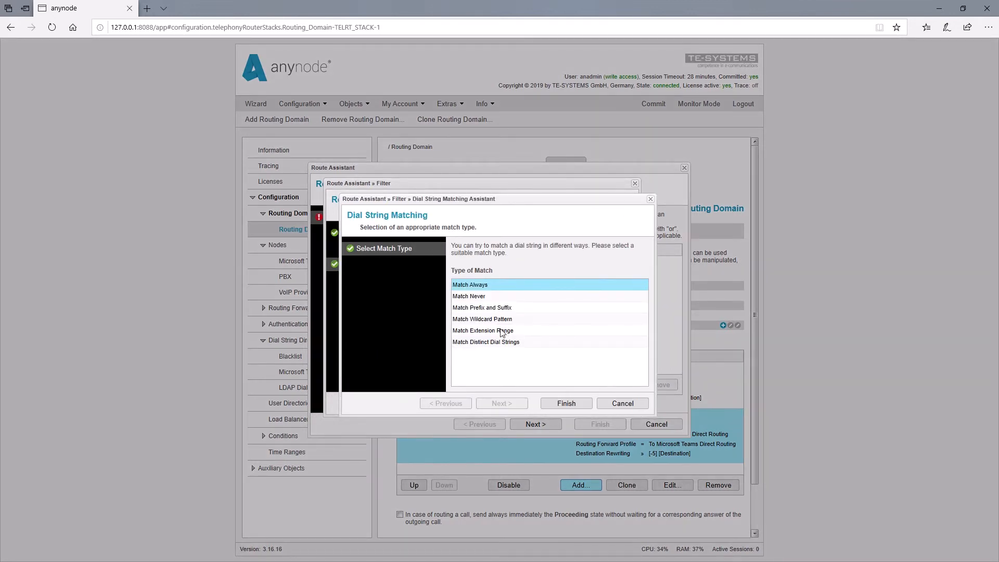
left_click(482, 307)
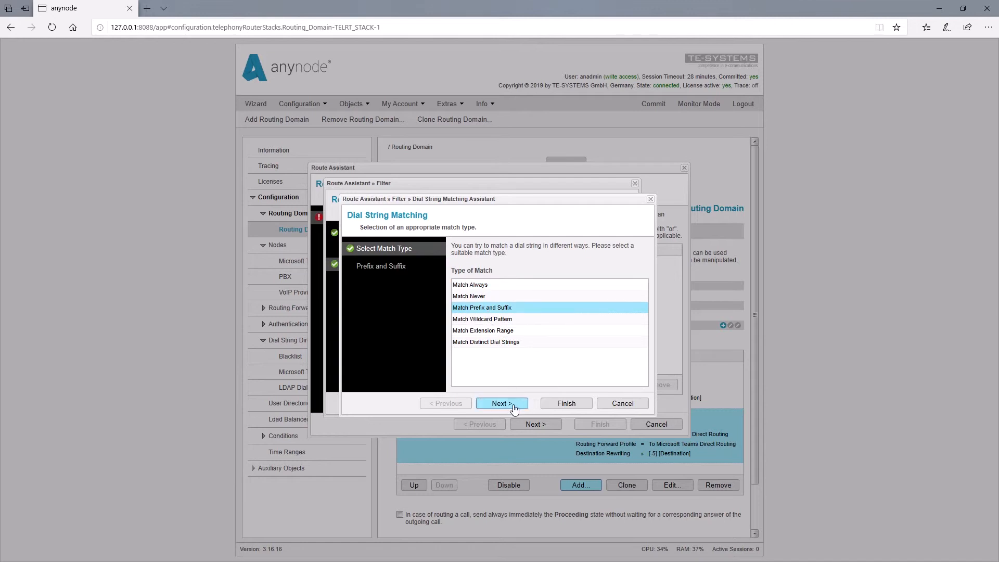
left_click(501, 403)
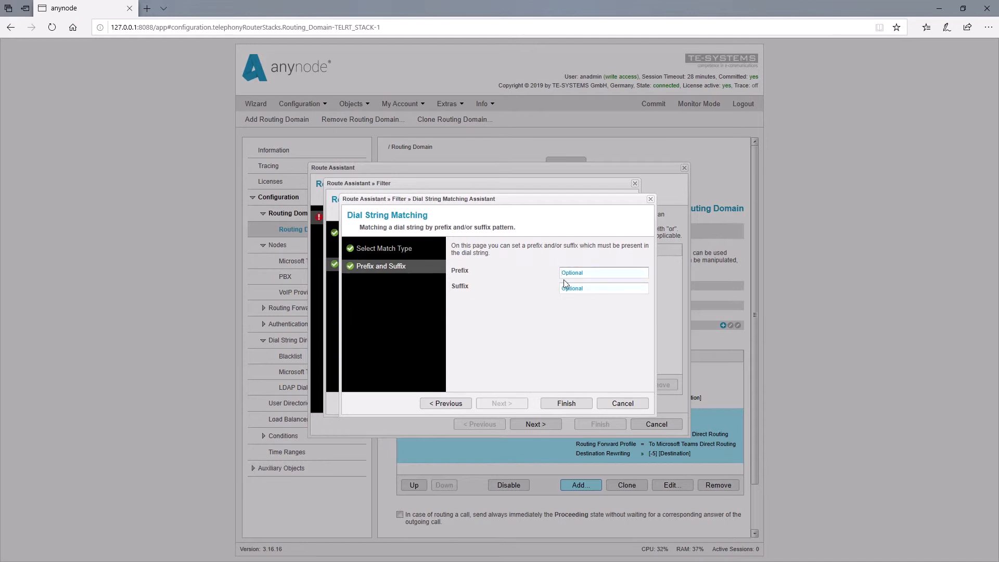
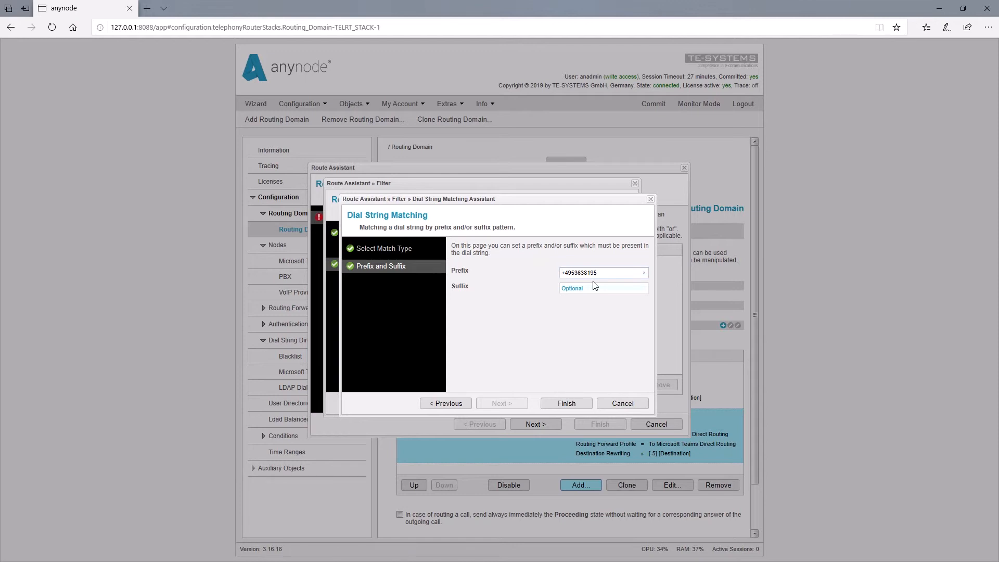
mouse_move(565, 403)
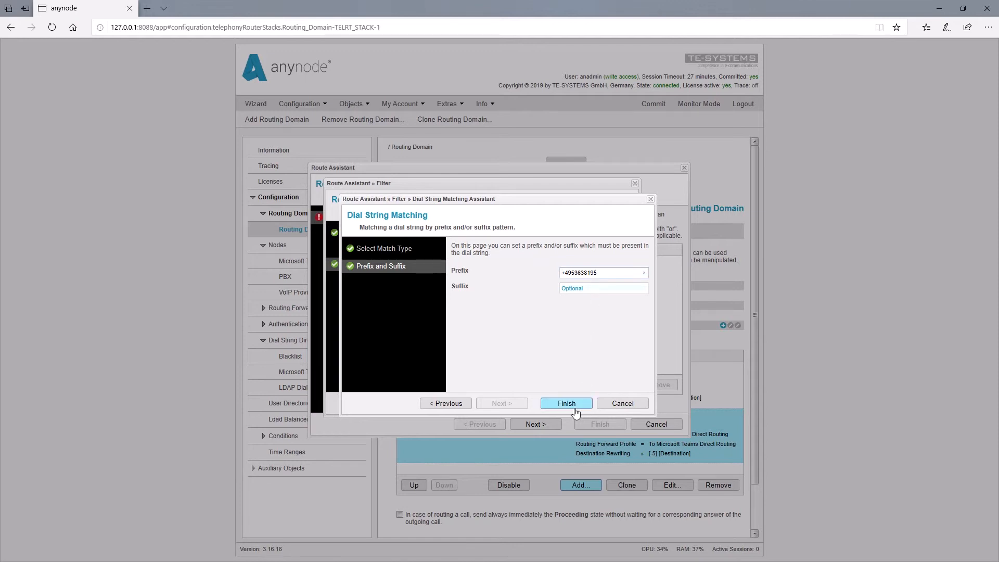
left_click(565, 403)
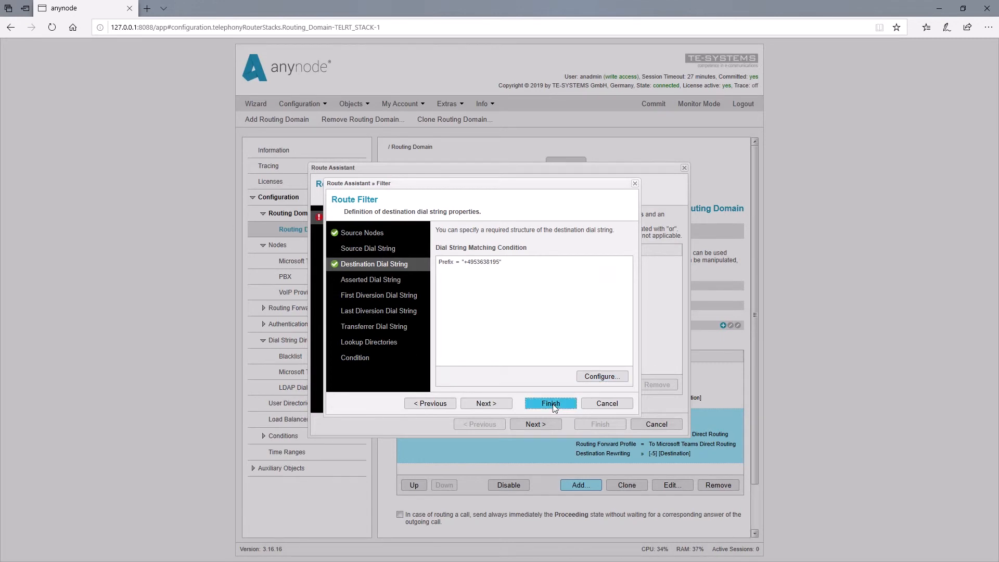
left_click(550, 403)
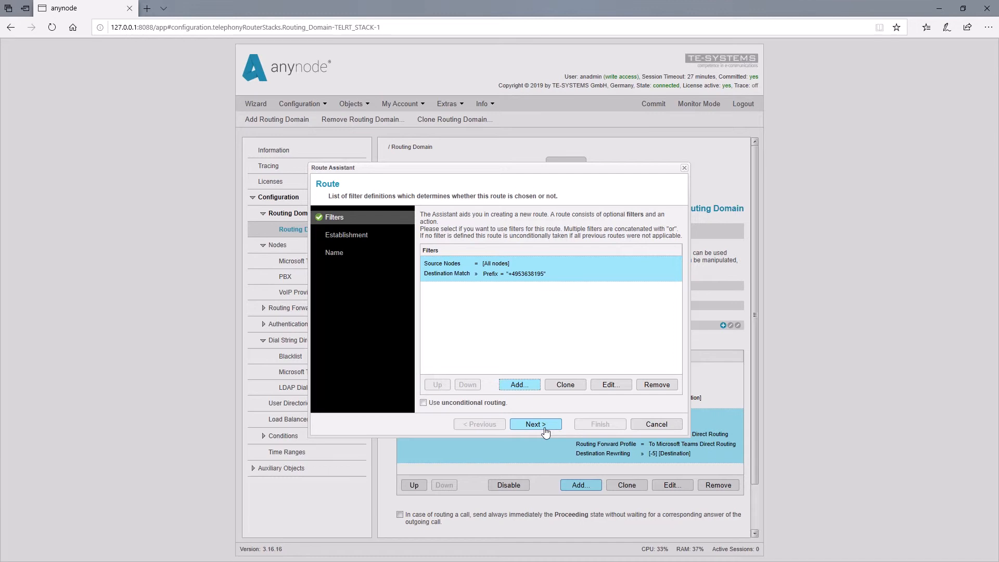
Set the route action to Route Call with PBX as the destination node.
left_click(536, 424)
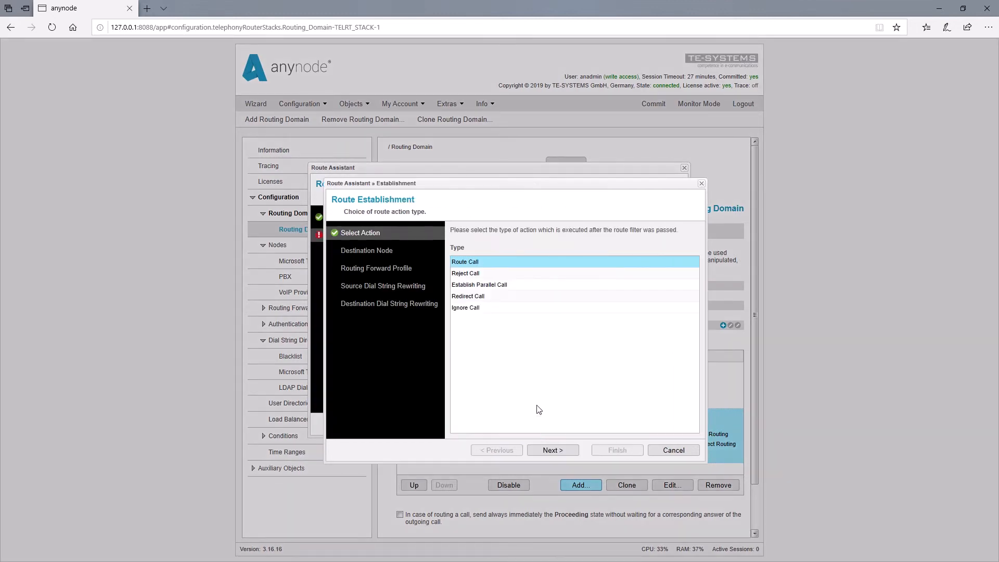
mouse_move(480, 269)
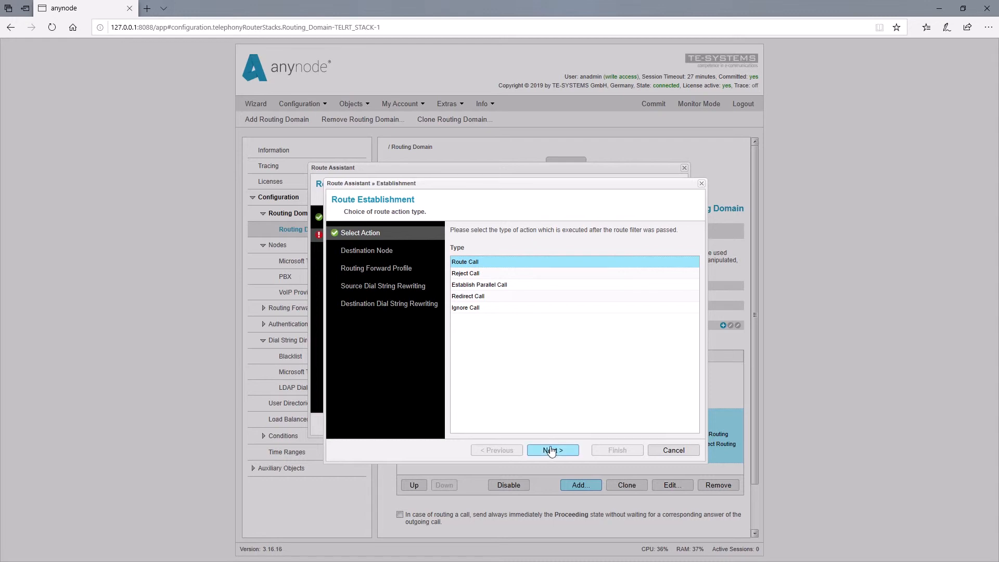
left_click(552, 449)
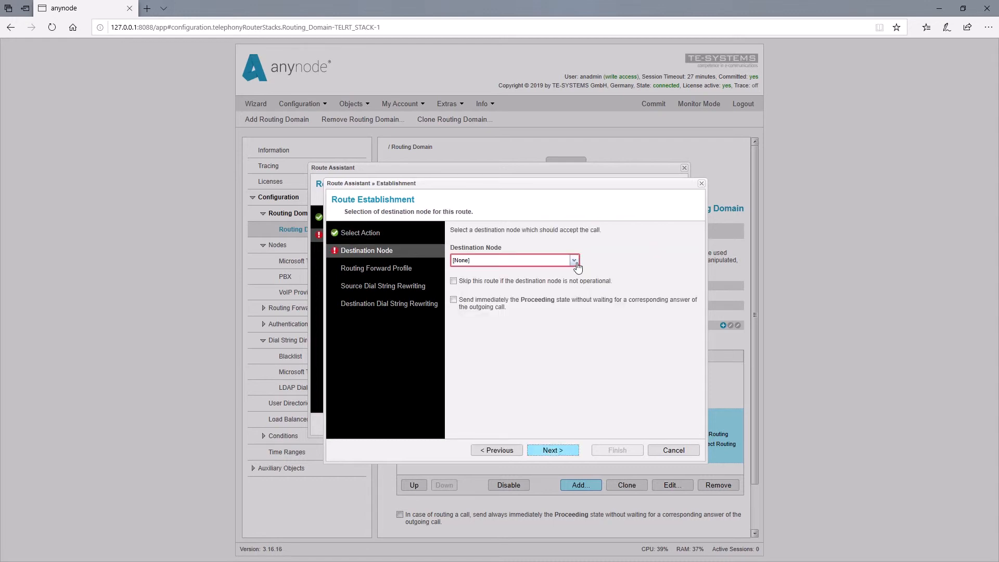
left_click(573, 260)
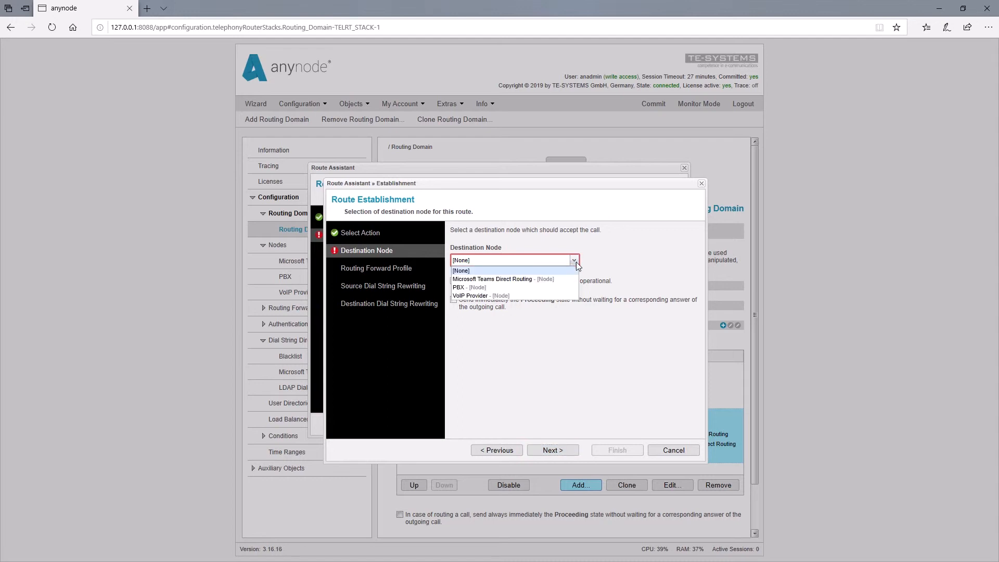
left_click(468, 287)
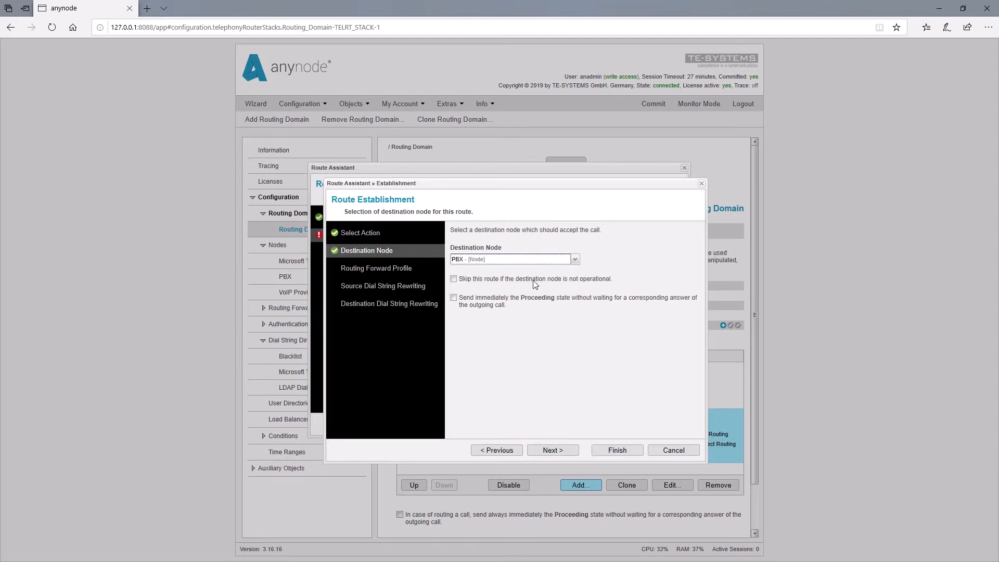
mouse_move(484, 269)
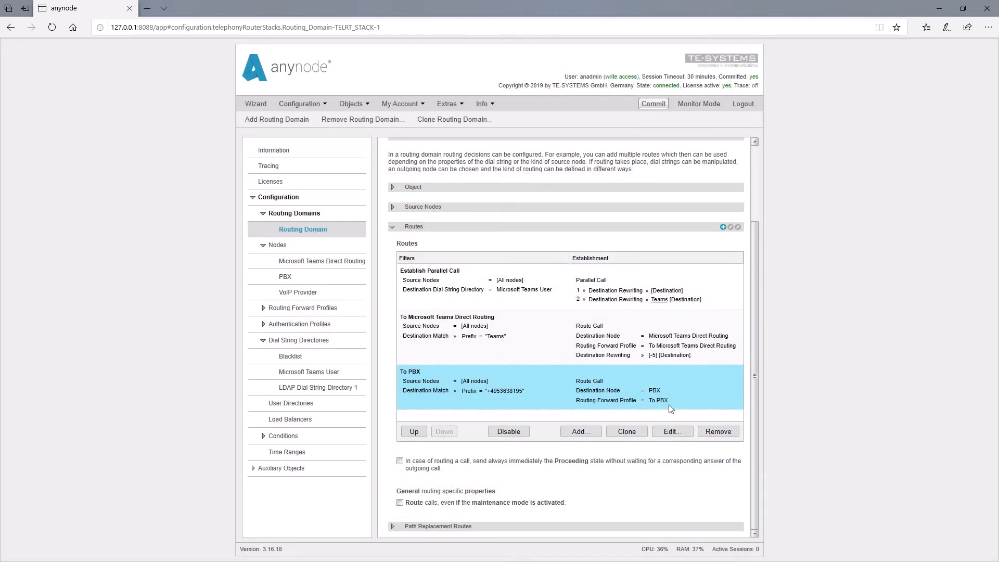
mouse_move(474, 351)
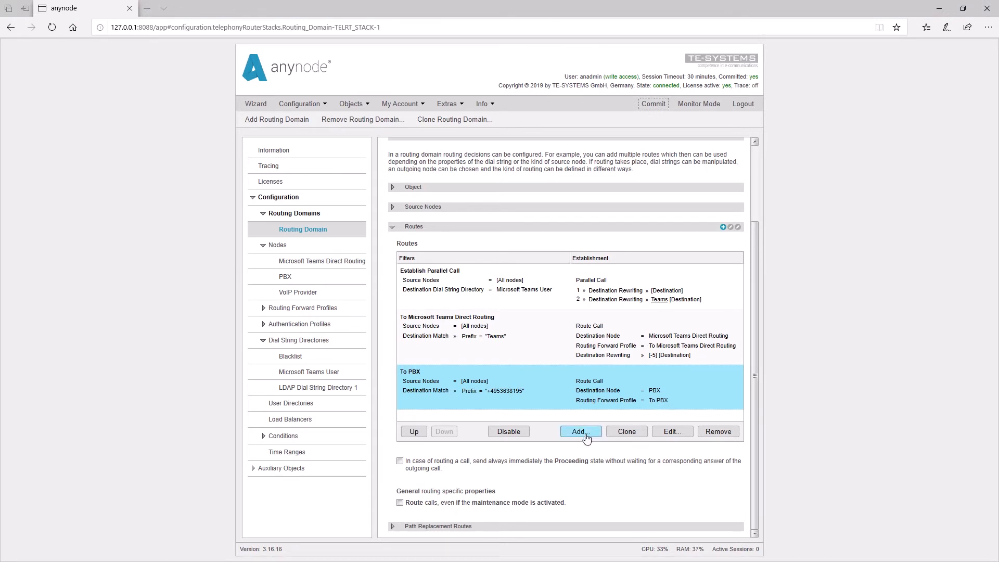
Add a route filter restricting source nodes to Microsoft Teams Direct Routing and PBX.
left_click(579, 431)
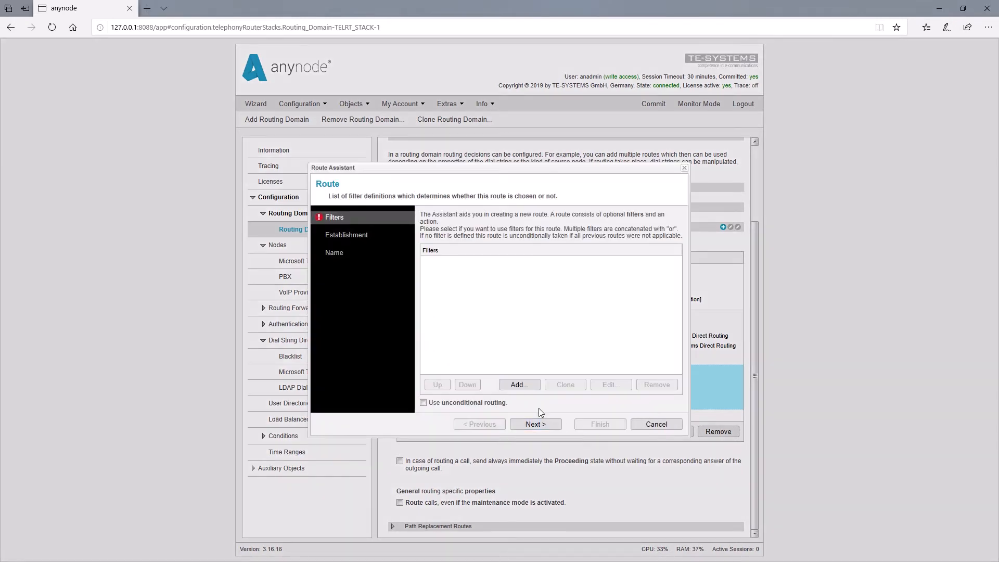
left_click(518, 384)
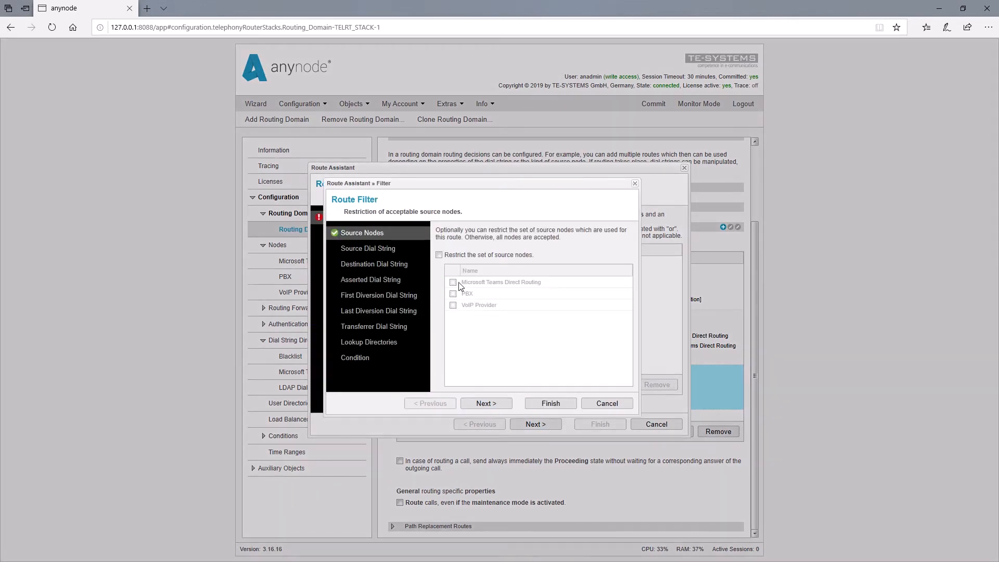
left_click(453, 255)
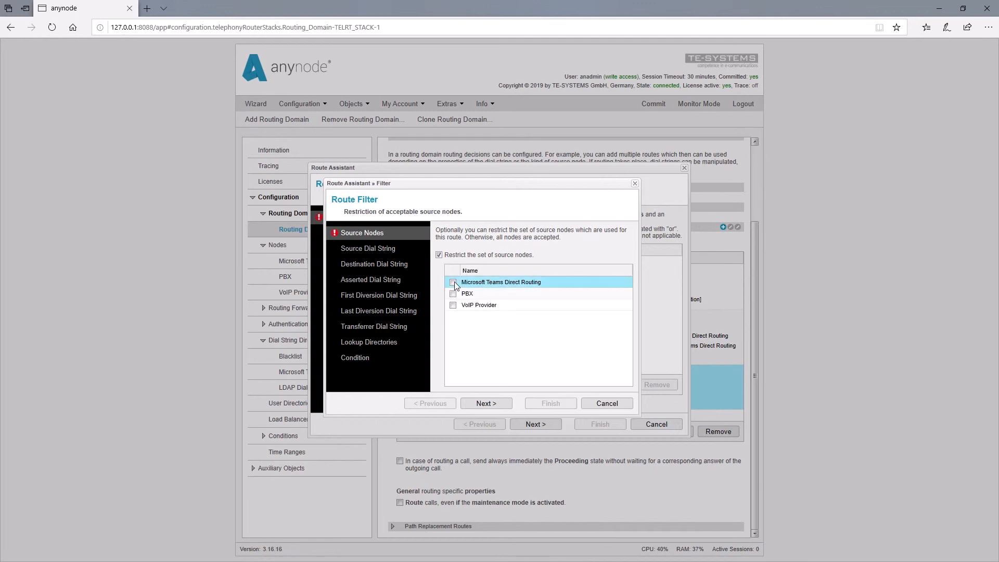
left_click(453, 282)
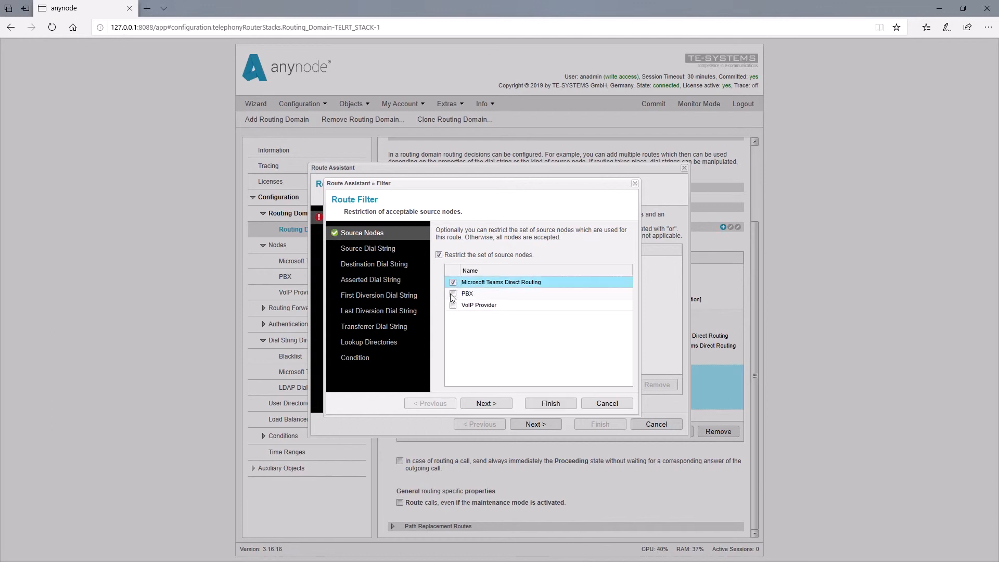
left_click(453, 293)
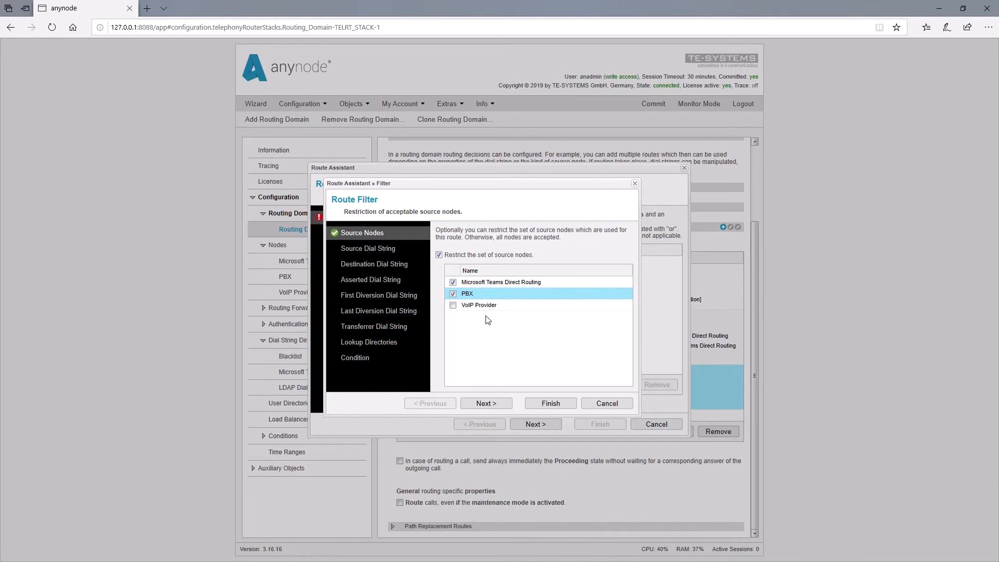
mouse_move(568, 378)
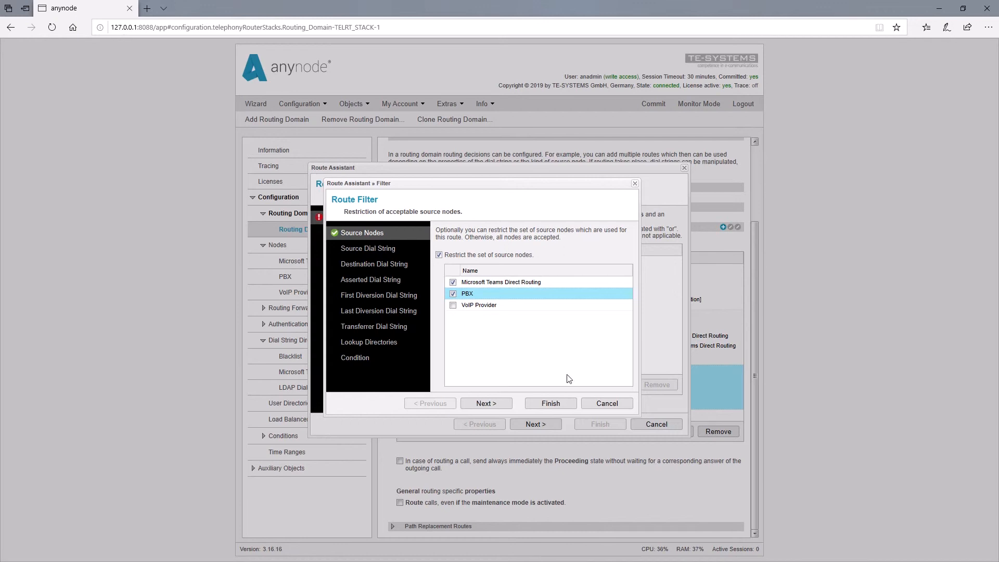
left_click(550, 403)
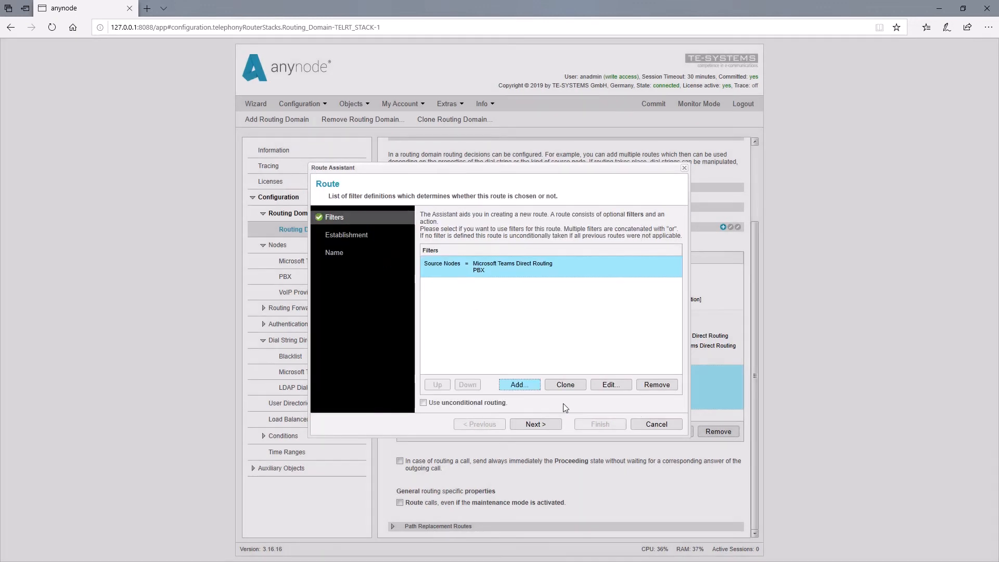
mouse_move(535, 423)
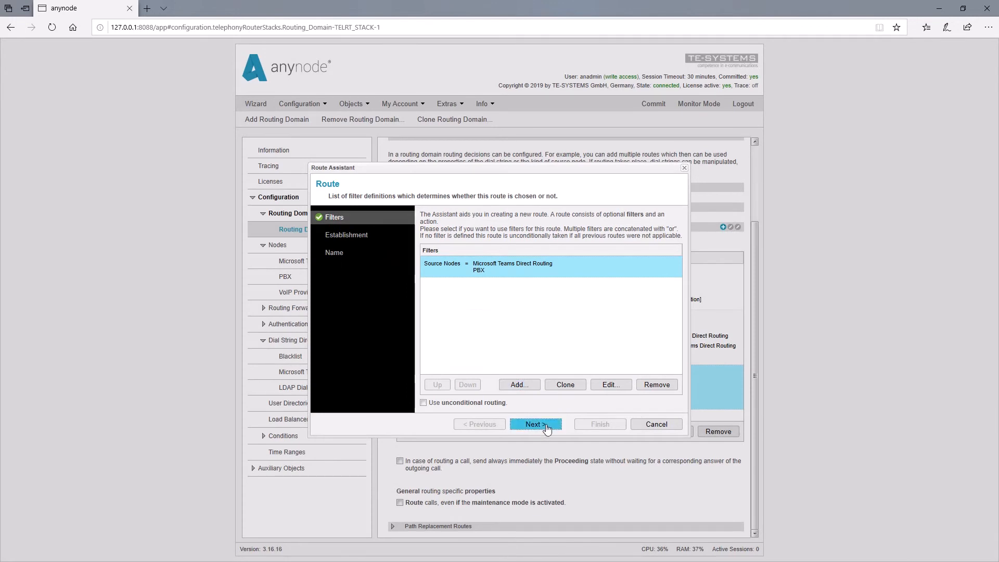
Route these calls to the VoIP Provider node, then commit the configuration.
left_click(535, 423)
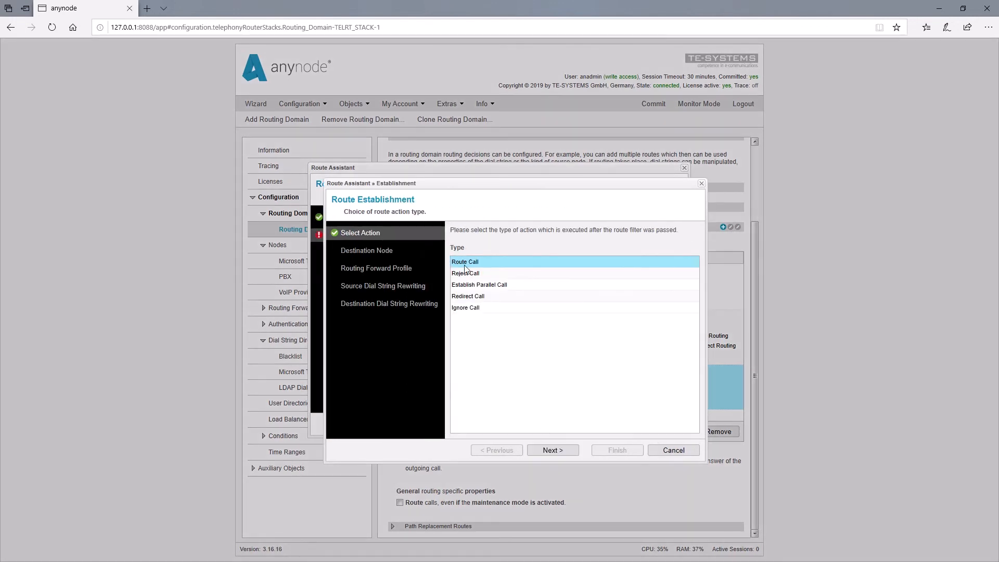
mouse_move(509, 312)
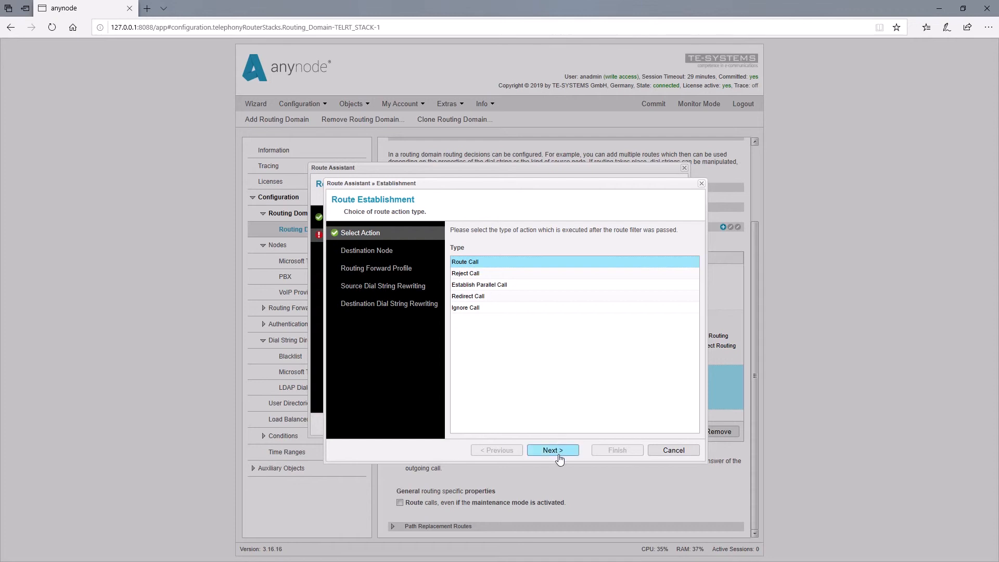
left_click(551, 449)
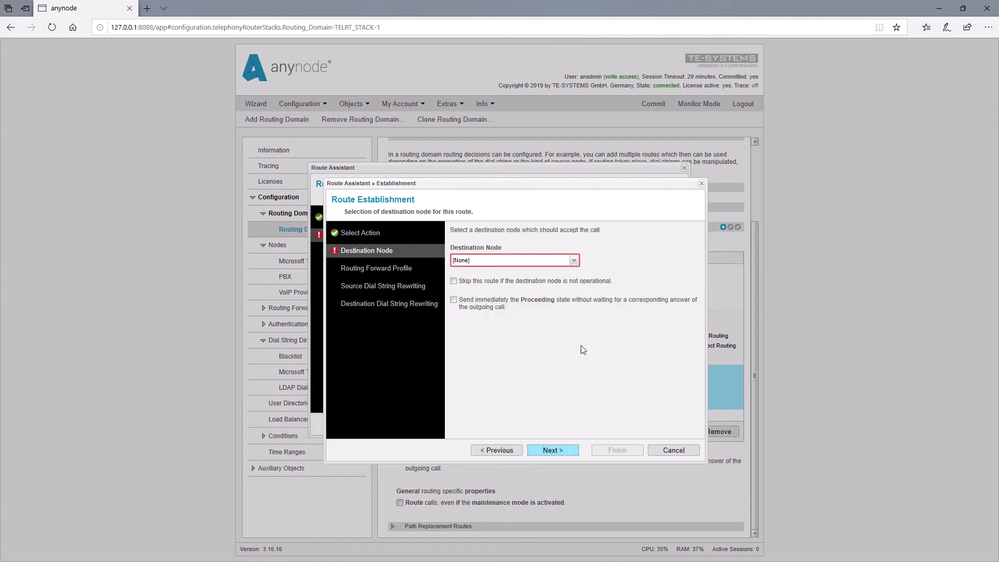
left_click(573, 260)
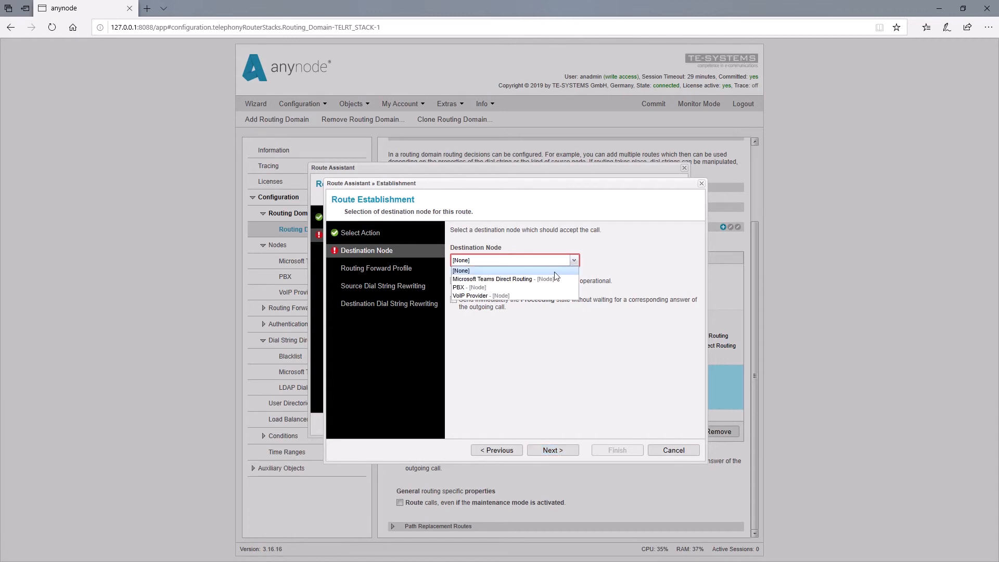
left_click(470, 295)
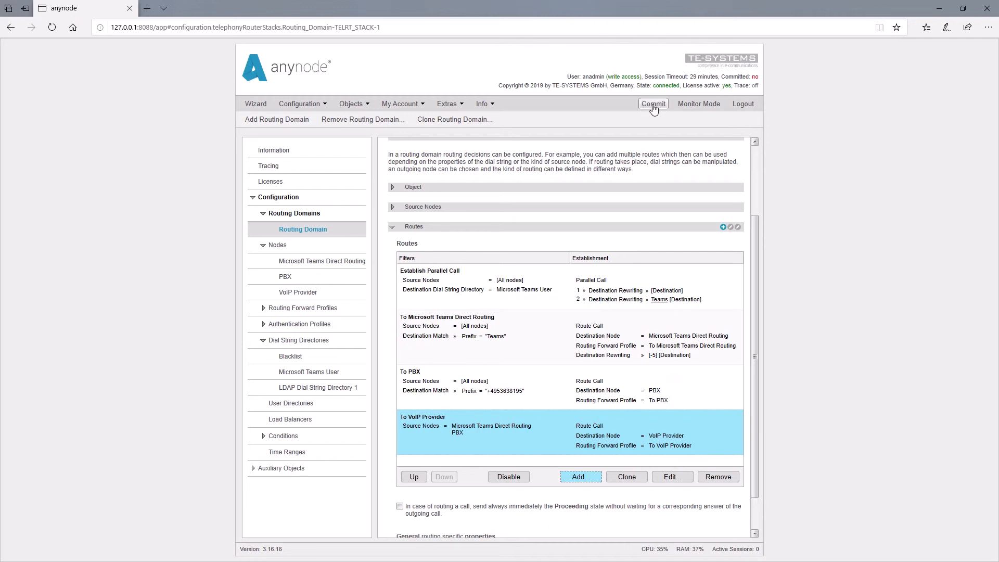
left_click(652, 103)
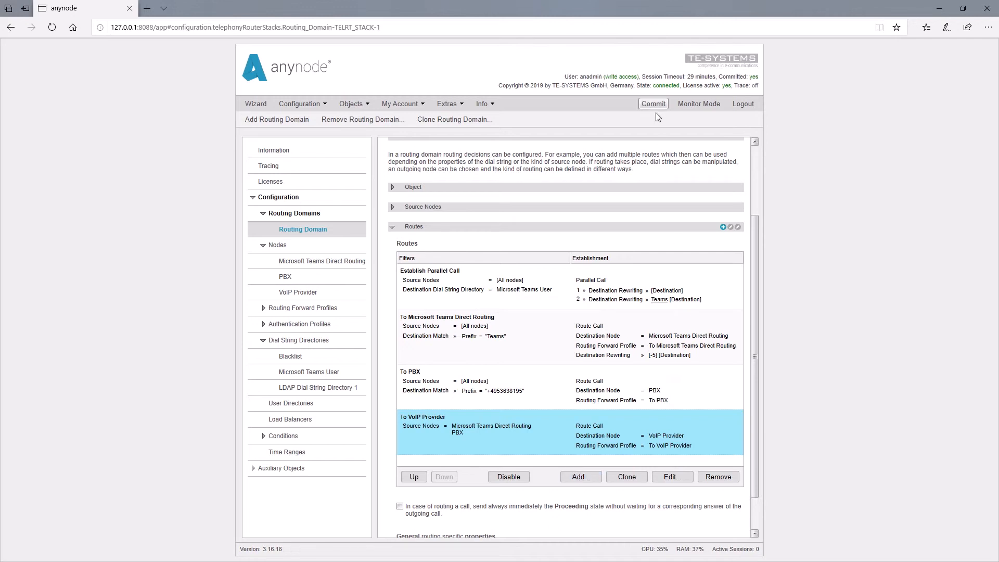
mouse_move(740, 211)
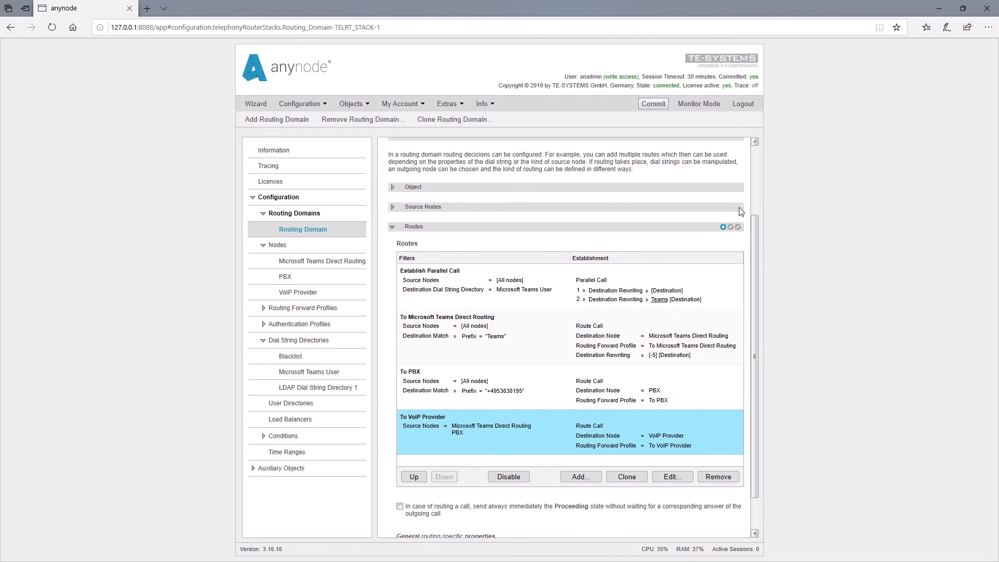
scroll("down", 3)
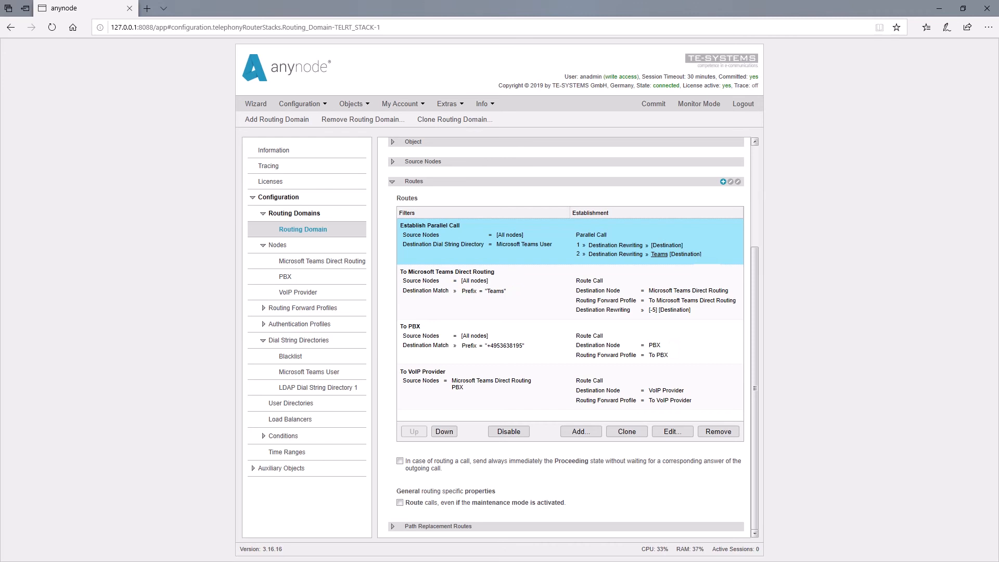
mouse_move(701, 317)
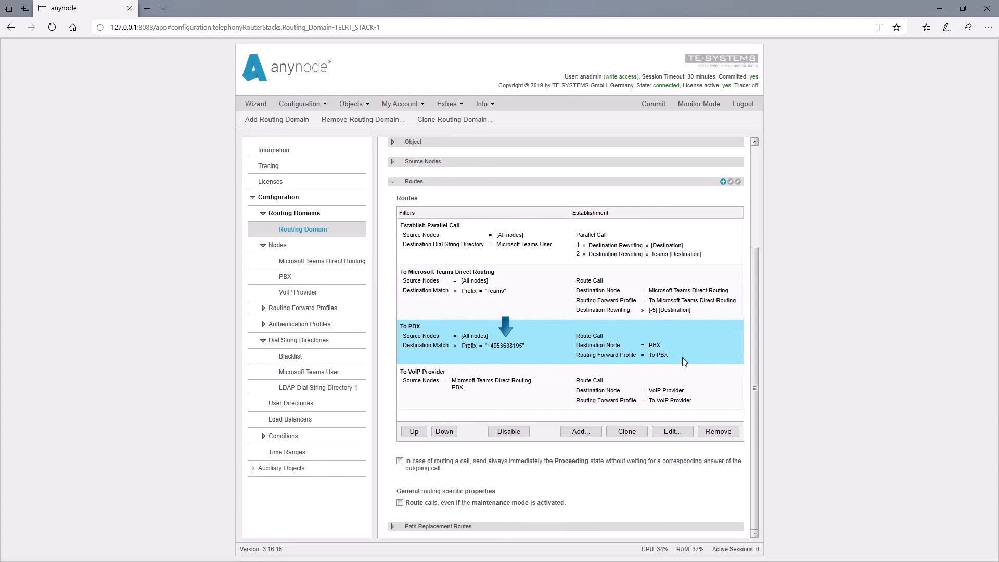
mouse_move(703, 406)
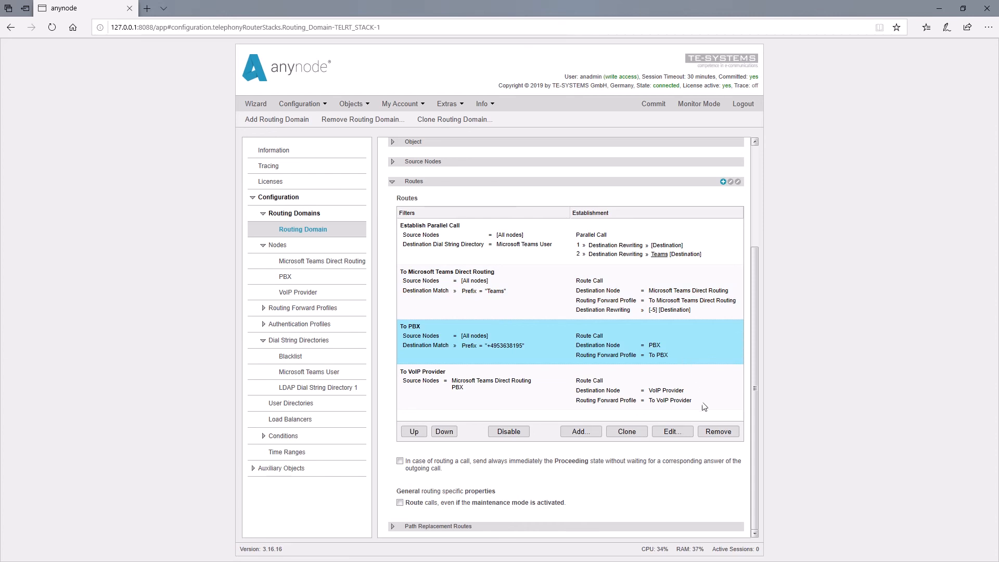
Select the To VoIP Provider route and switch to Monitor Mode.
left_click(444, 431)
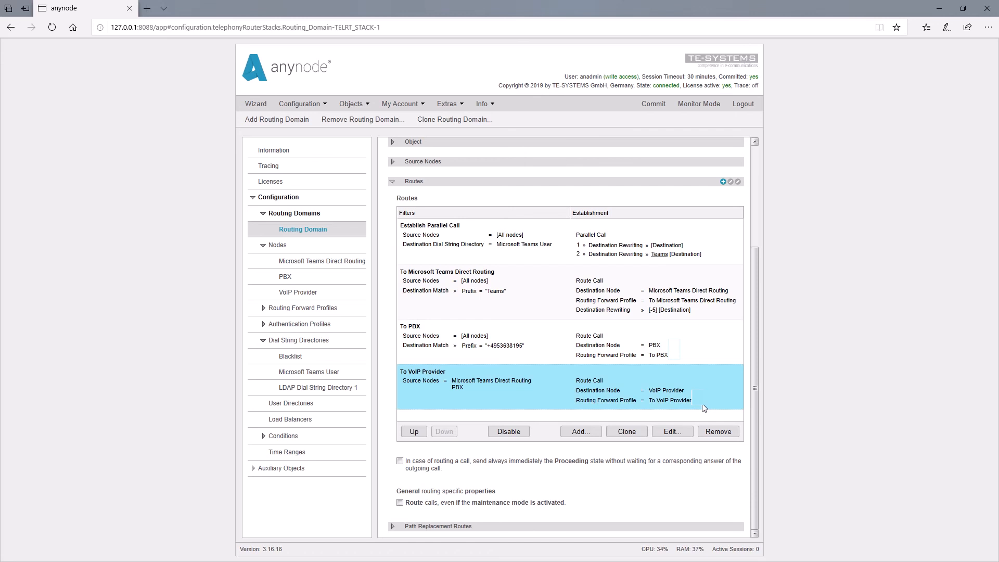
left_click(698, 103)
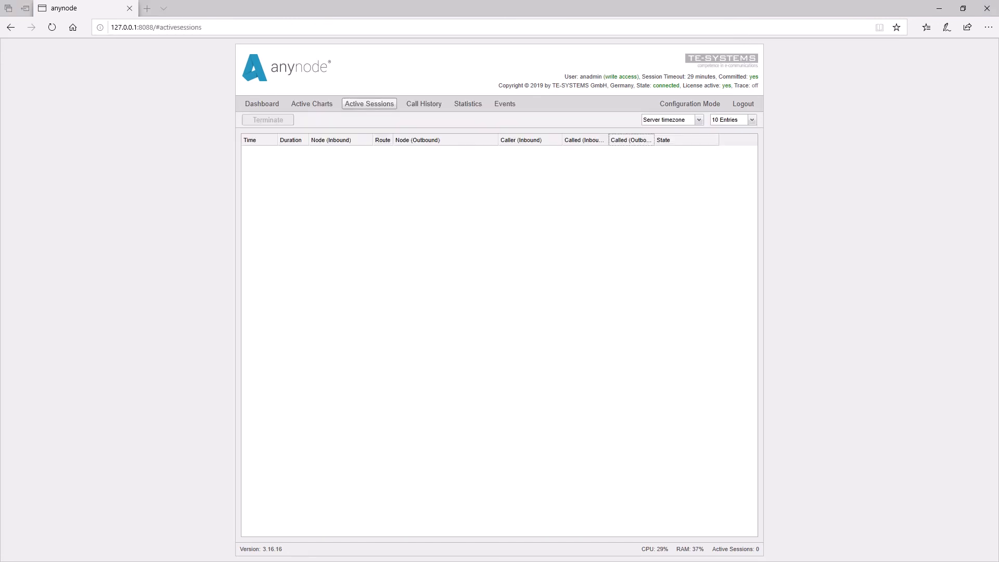